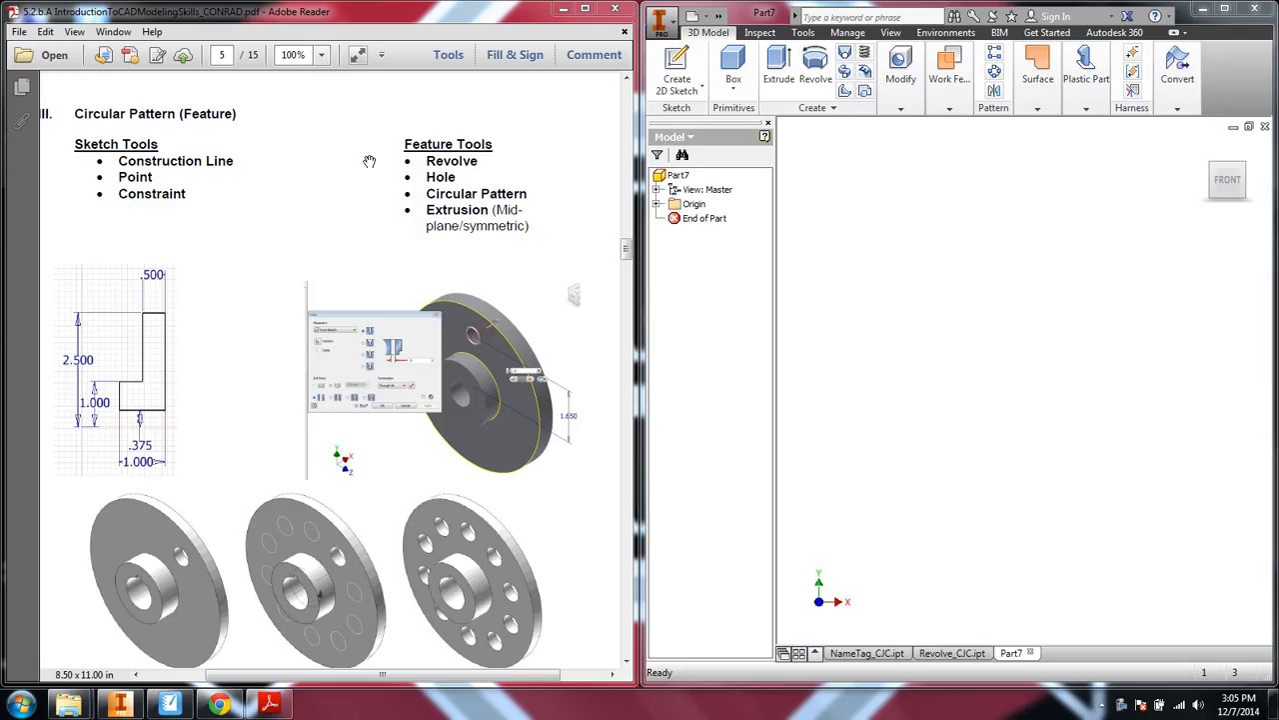
pyautogui.moveTo(533, 279)
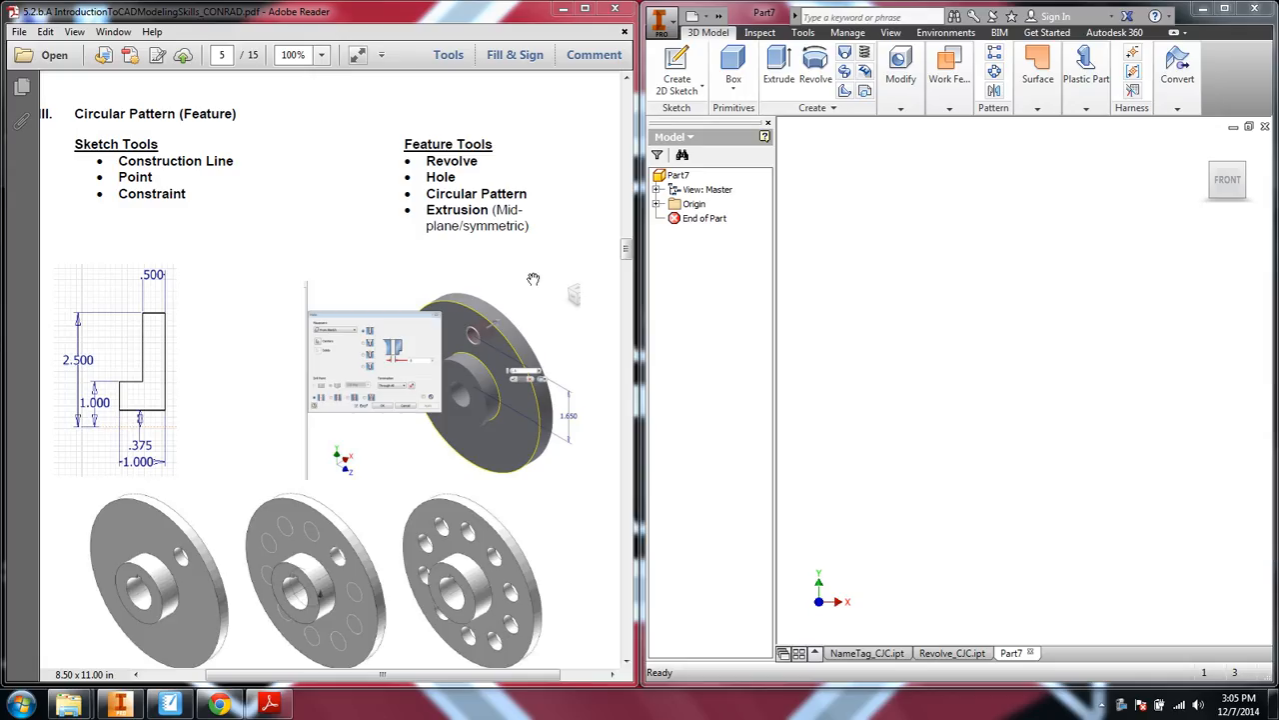
pyautogui.moveTo(1114, 448)
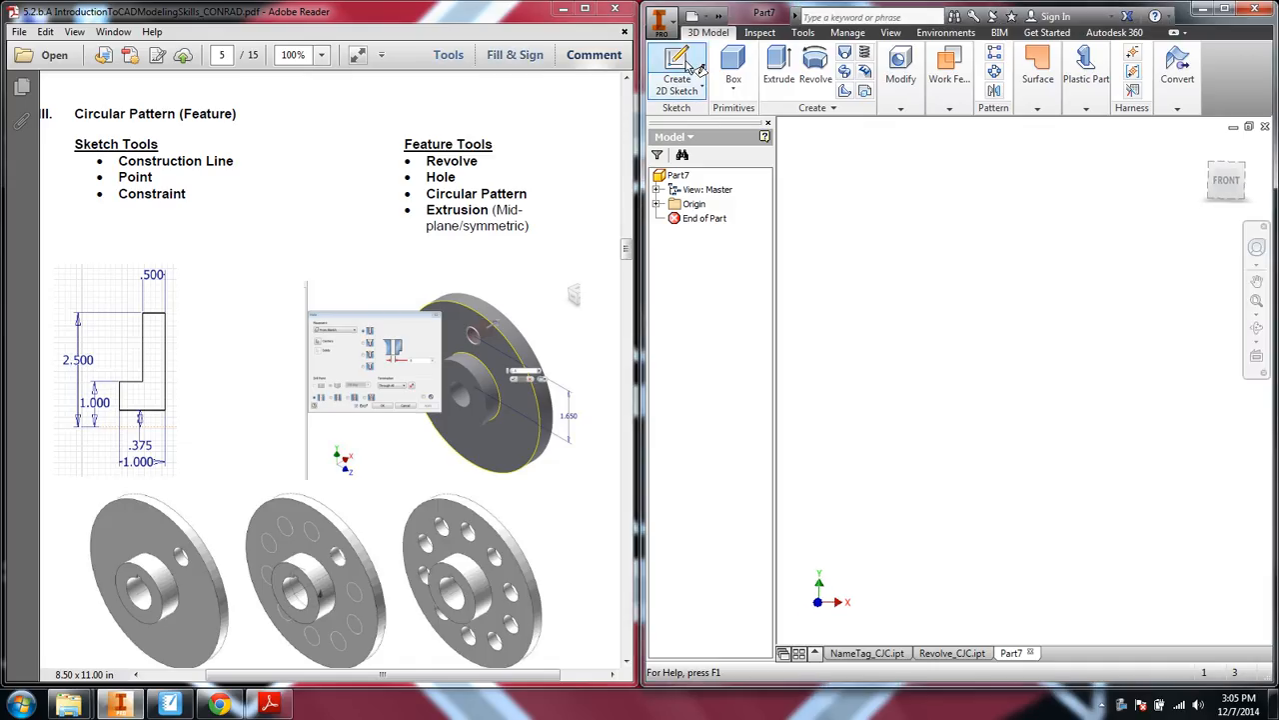
# Create Sketch1 on the origin plane of the empty Part7 file
pyautogui.click(677, 71)
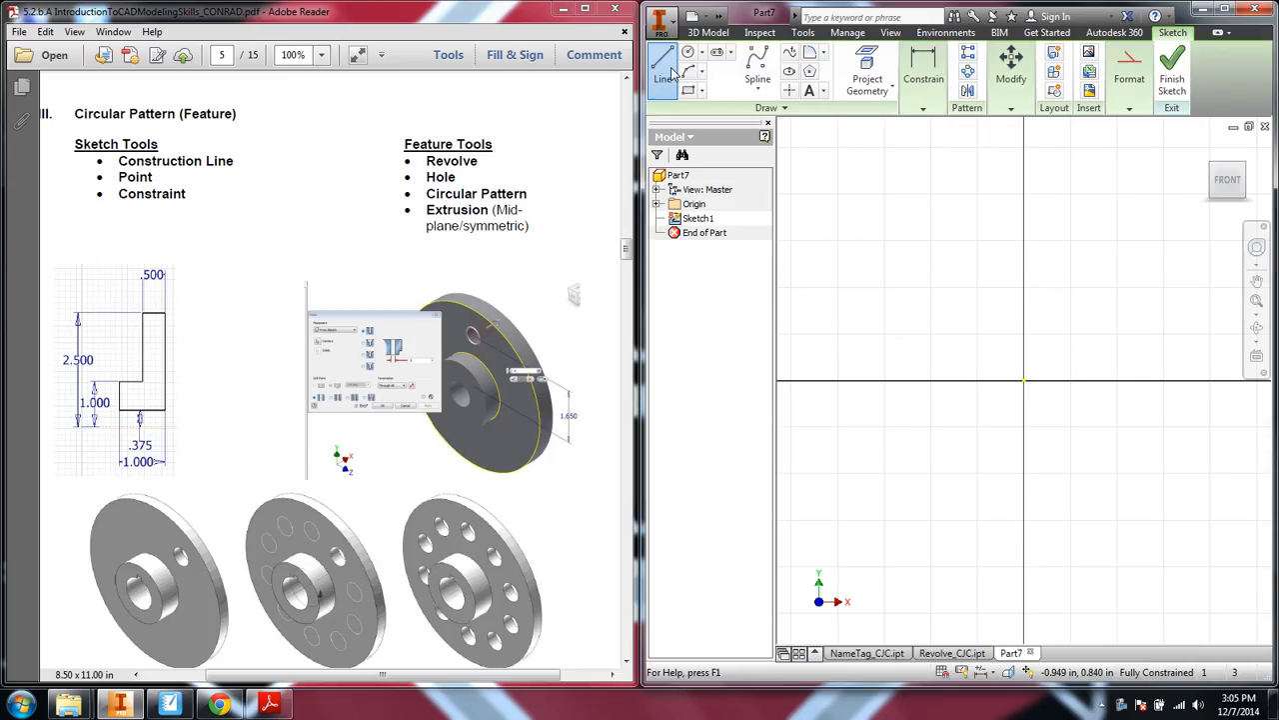
# Draw the stepped L-shaped profile and convert the lower horizontal line to construction geometry
pyautogui.click(663, 70)
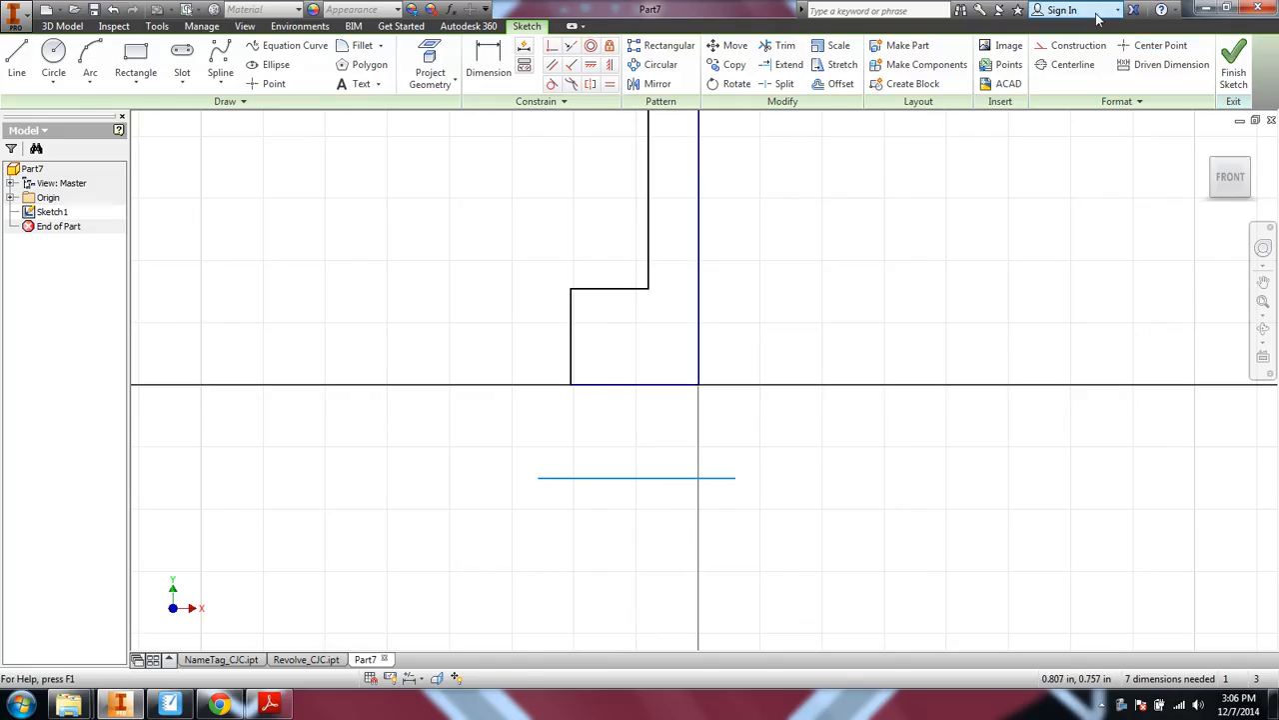
pyautogui.click(1078, 45)
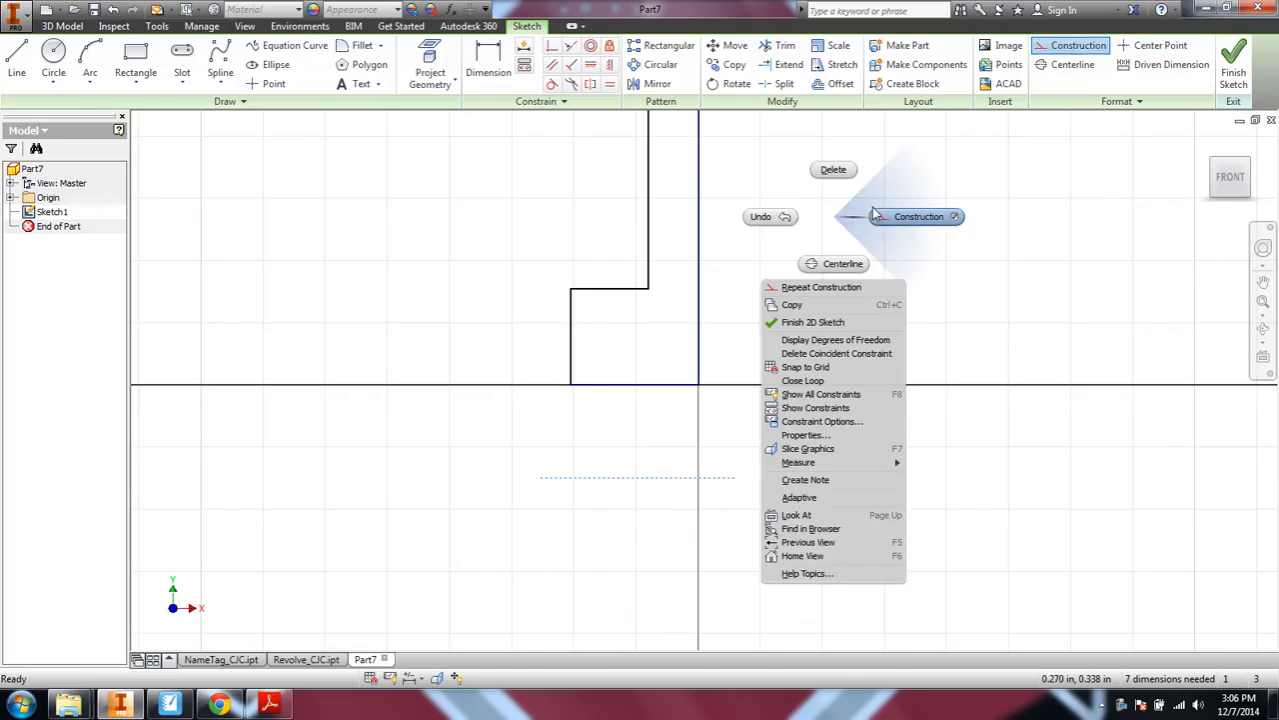
pyautogui.click(930, 314)
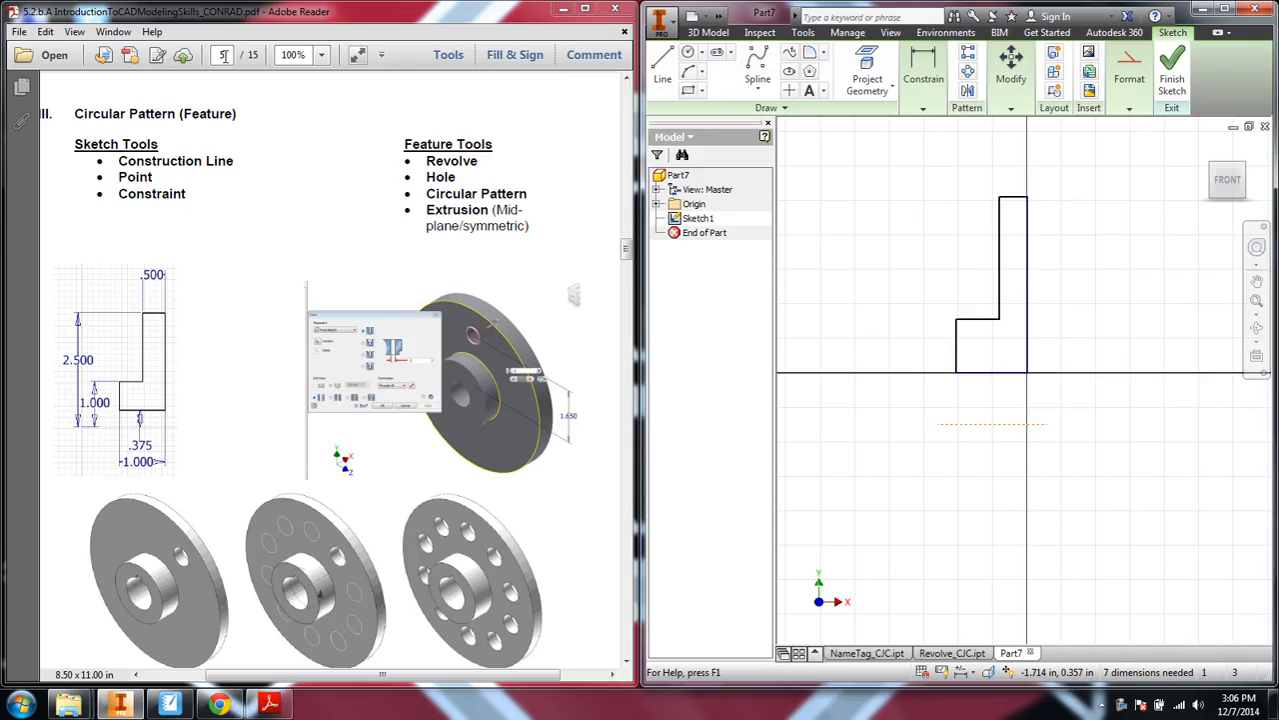
# Dimension the profile with 2.500 and 1.000 heights and 1.000, .500, .375 widths
pyautogui.click(923, 78)
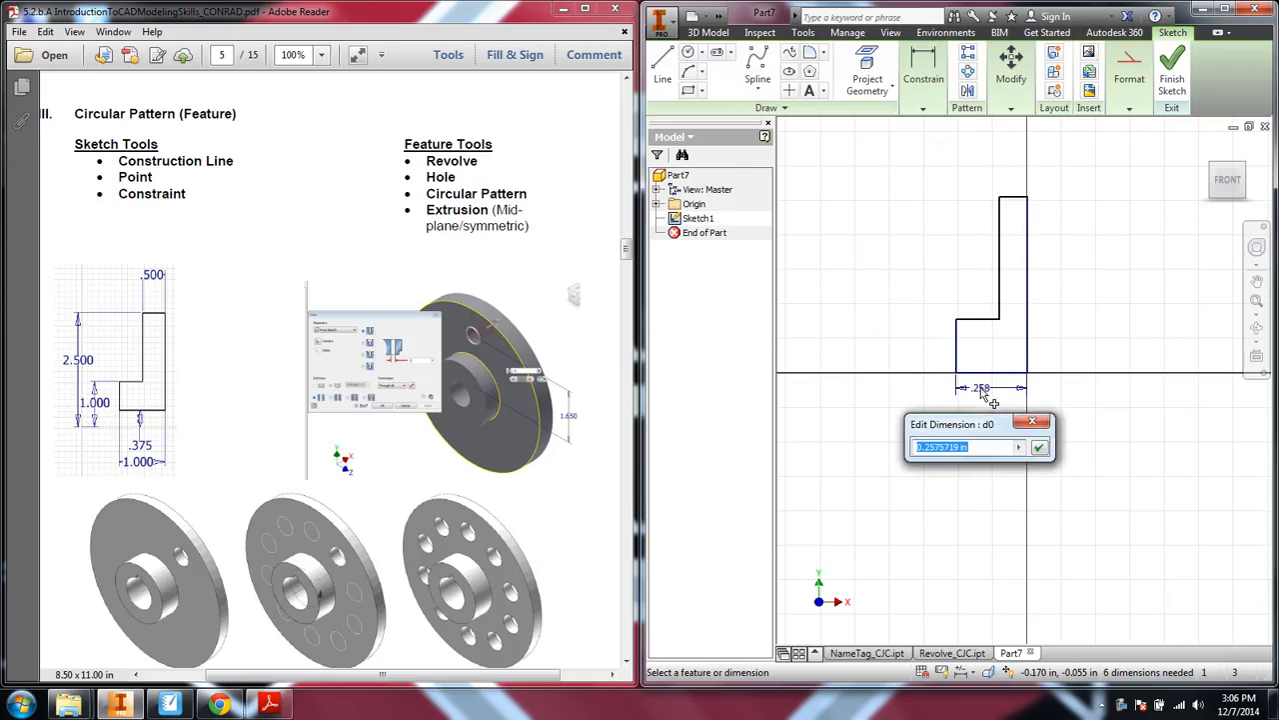
pyautogui.click(1039, 447)
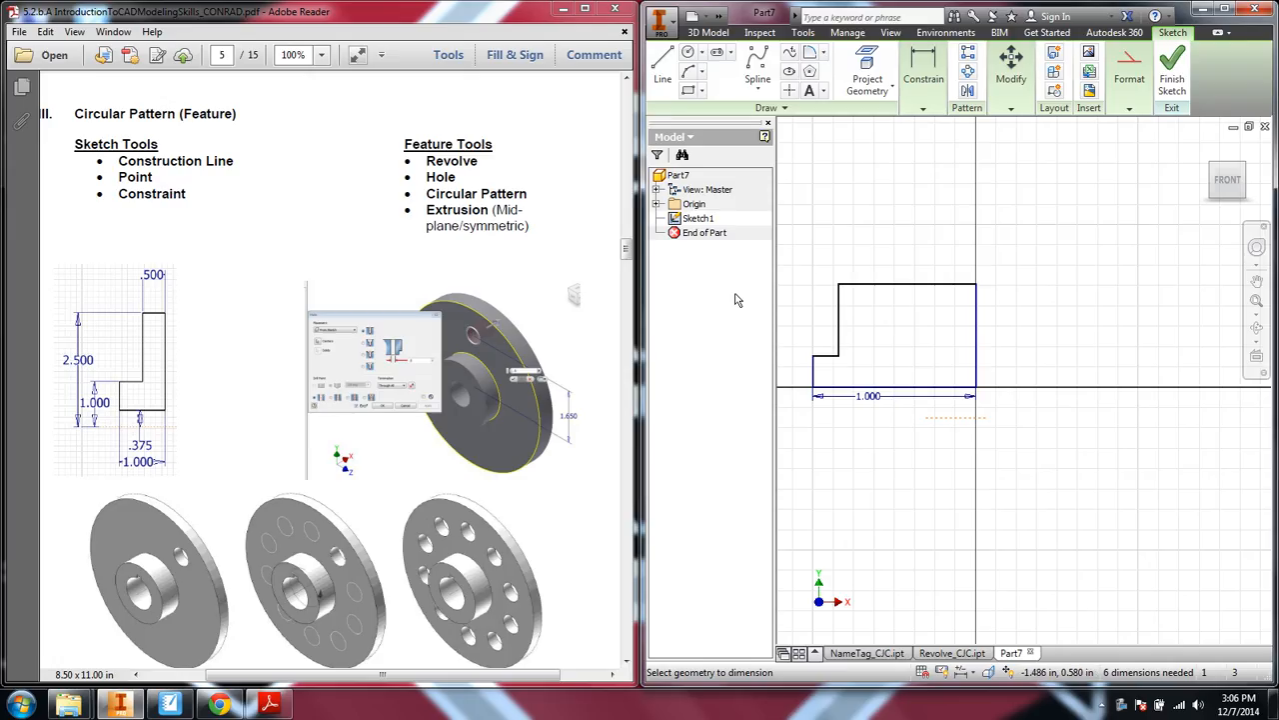
pyautogui.moveTo(1011, 550)
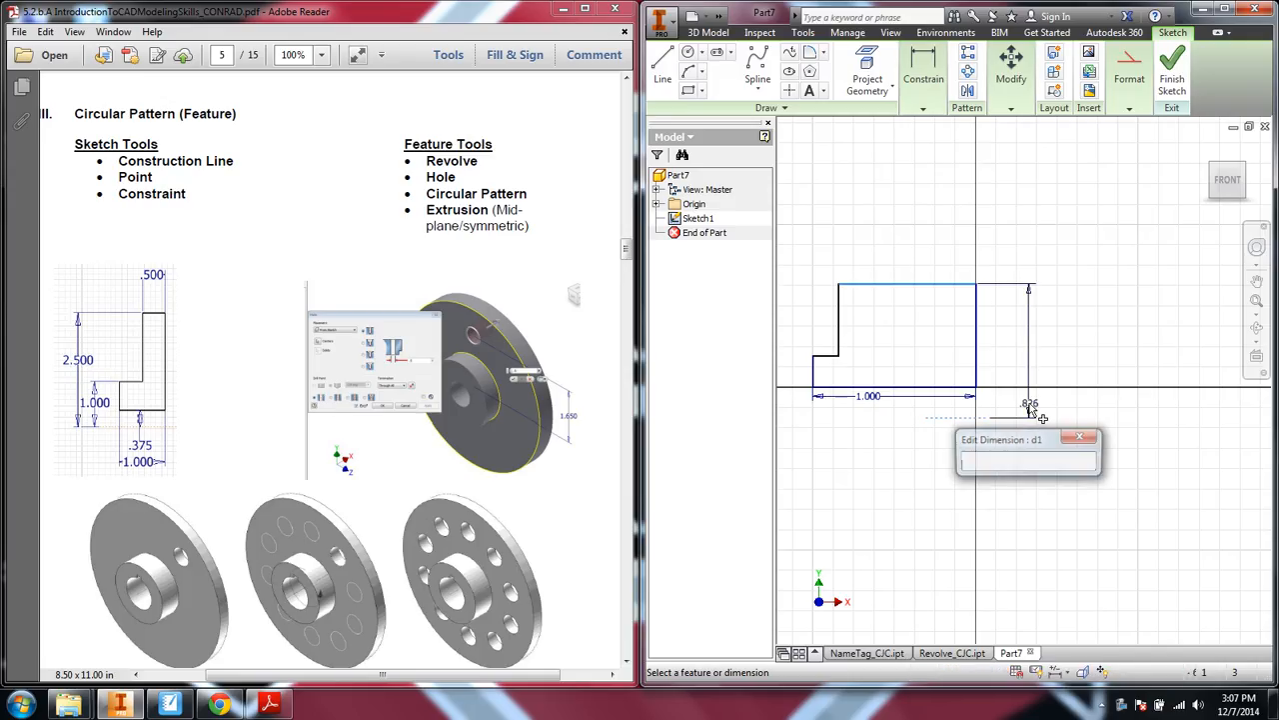
pyautogui.write('2.')
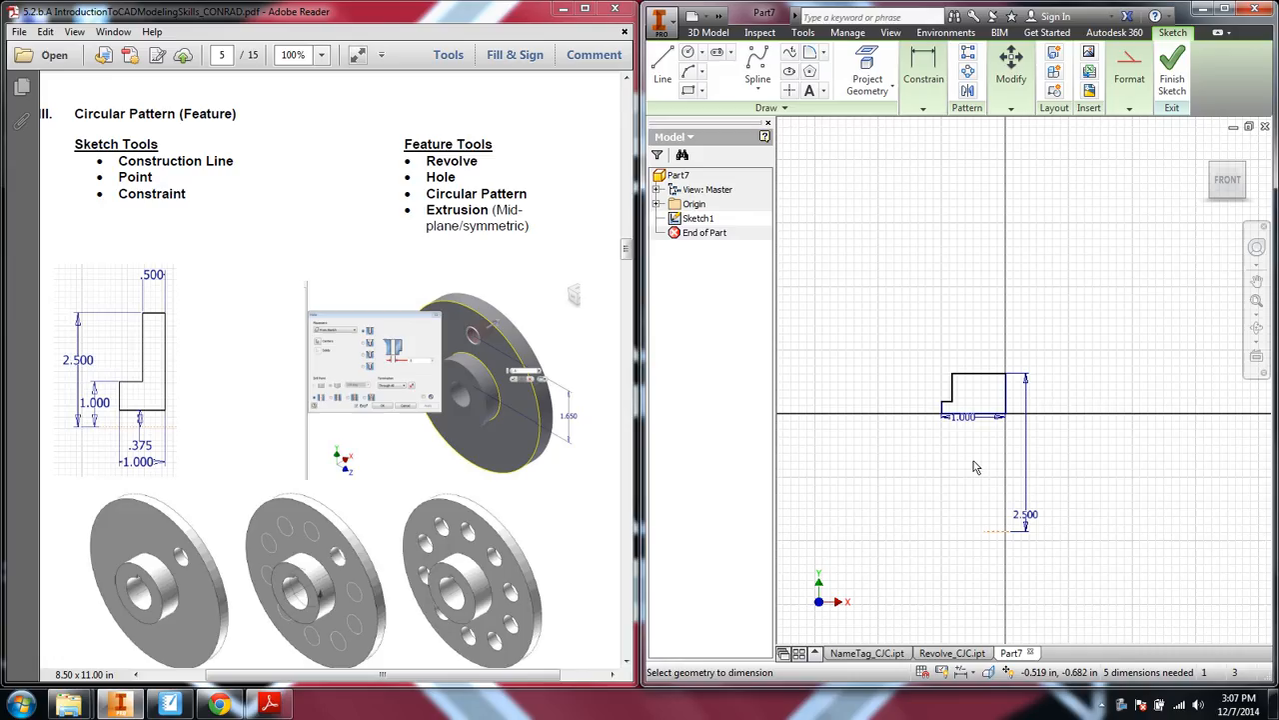
pyautogui.moveTo(686, 497)
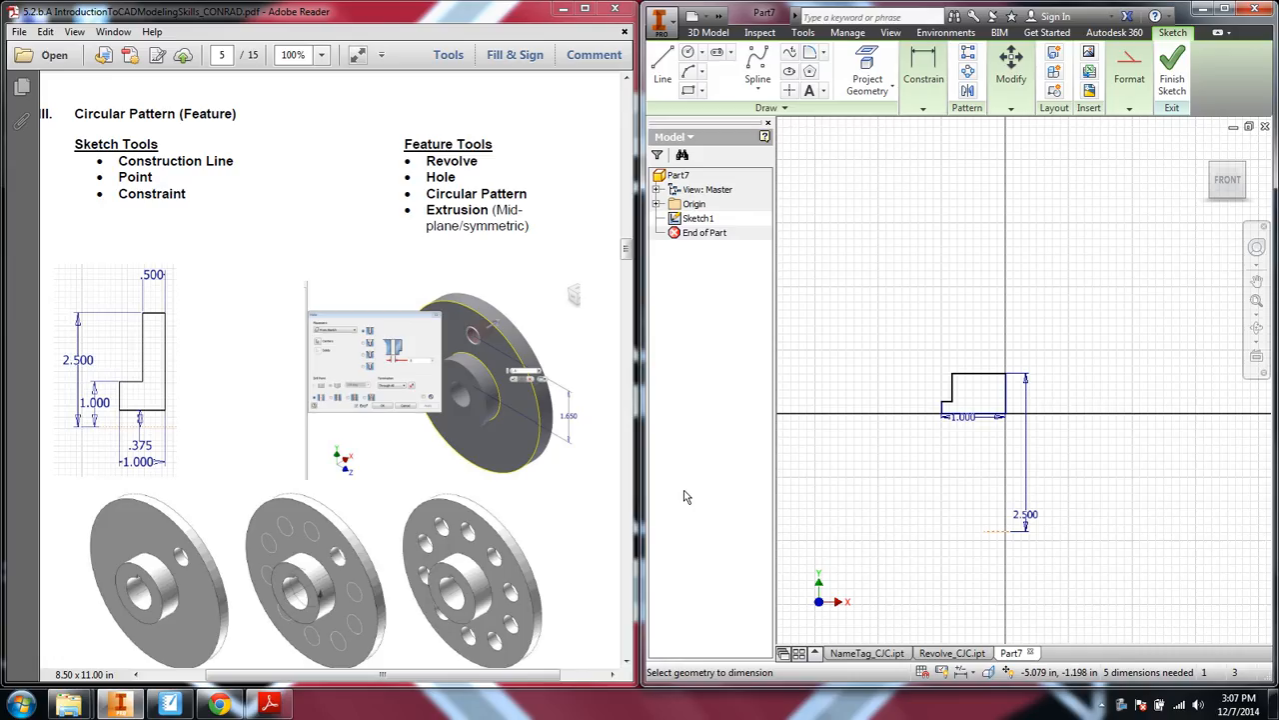
pyautogui.moveTo(947, 407)
pyautogui.write('1')
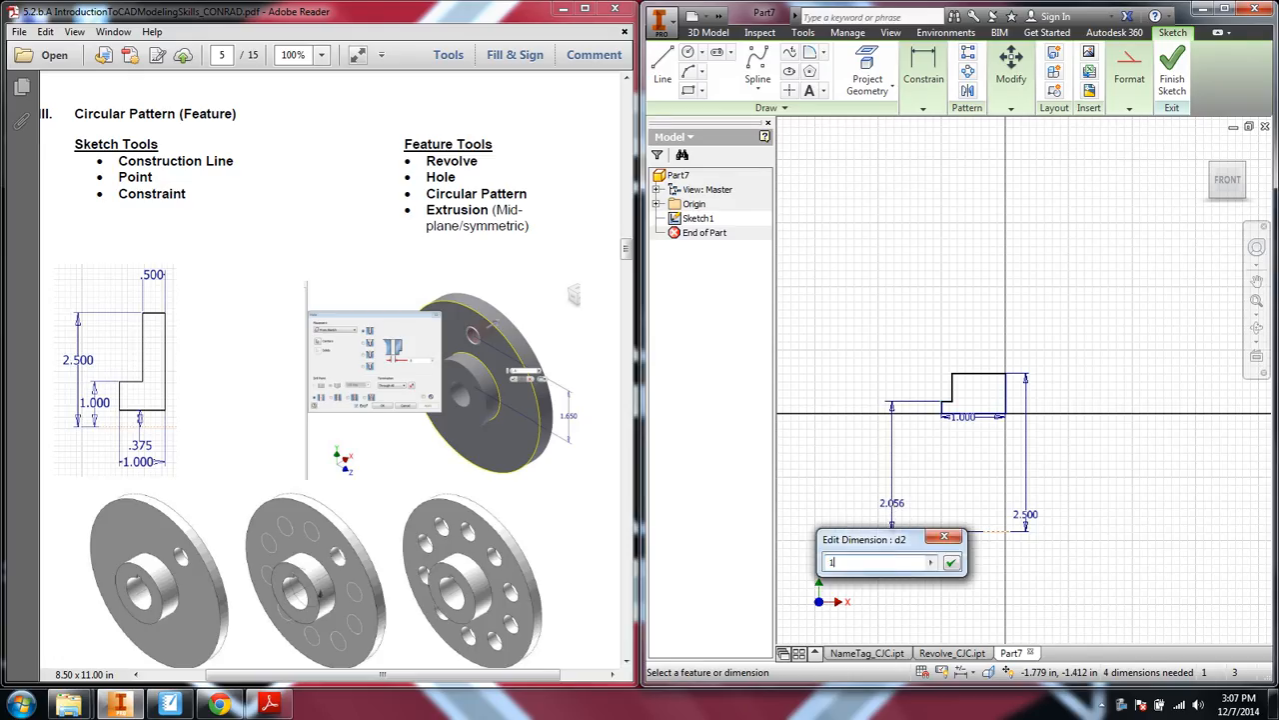
pyautogui.click(951, 561)
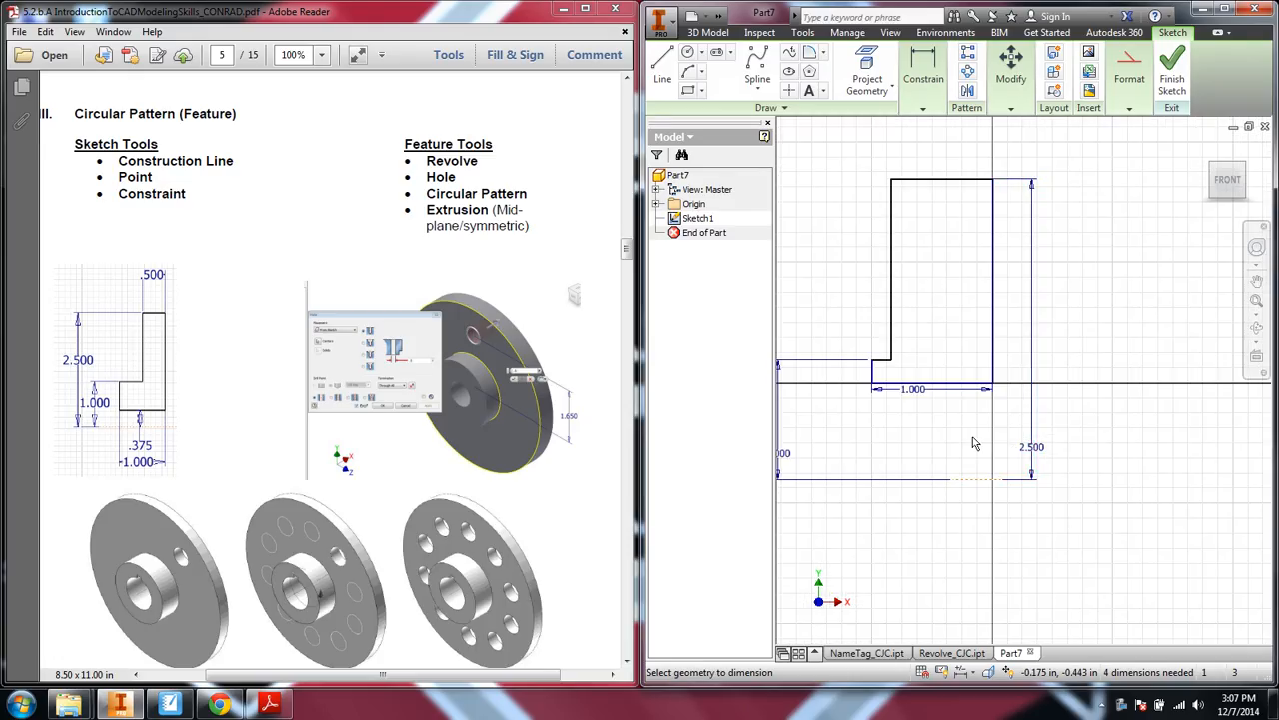
pyautogui.moveTo(908, 368)
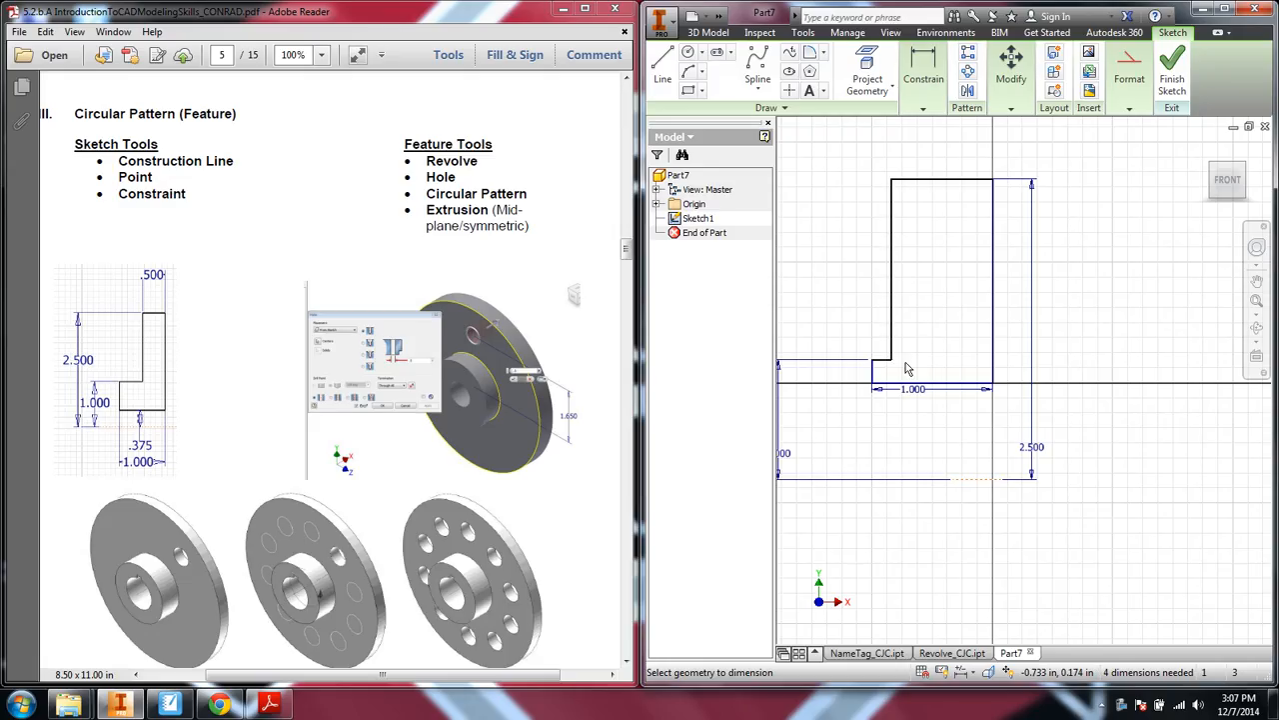
pyautogui.moveTo(797, 275)
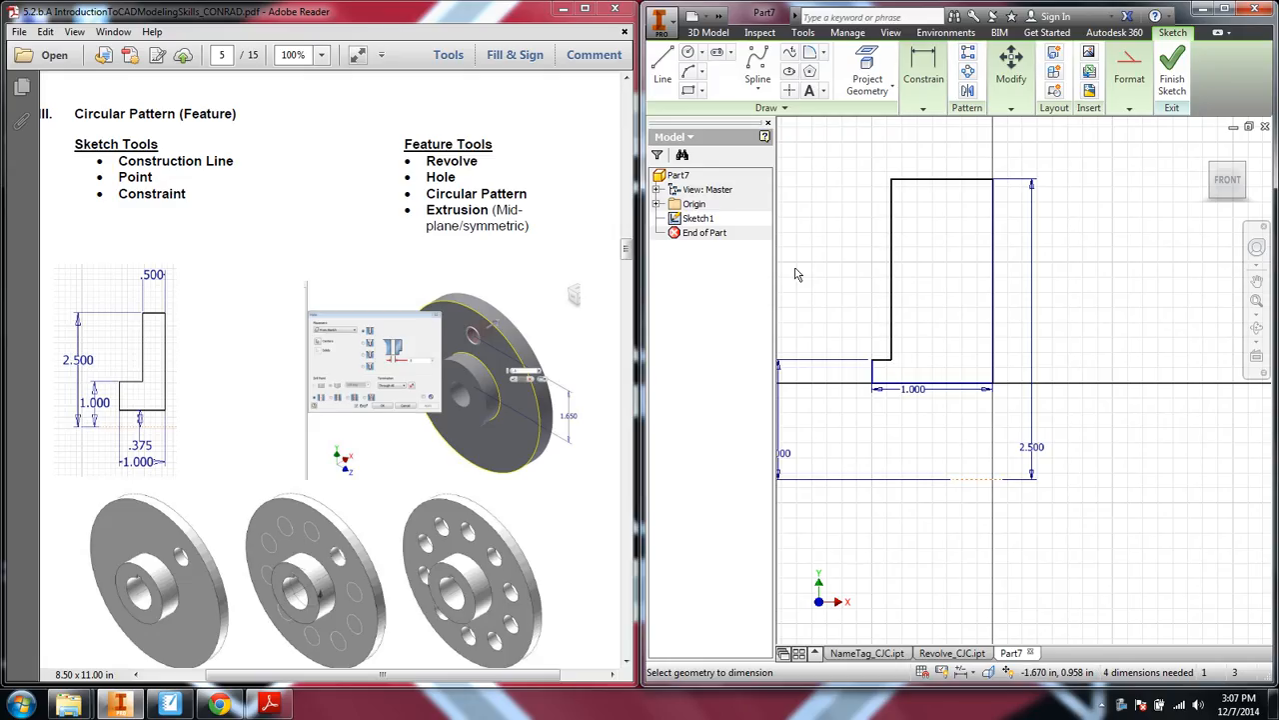
pyautogui.click(938, 152)
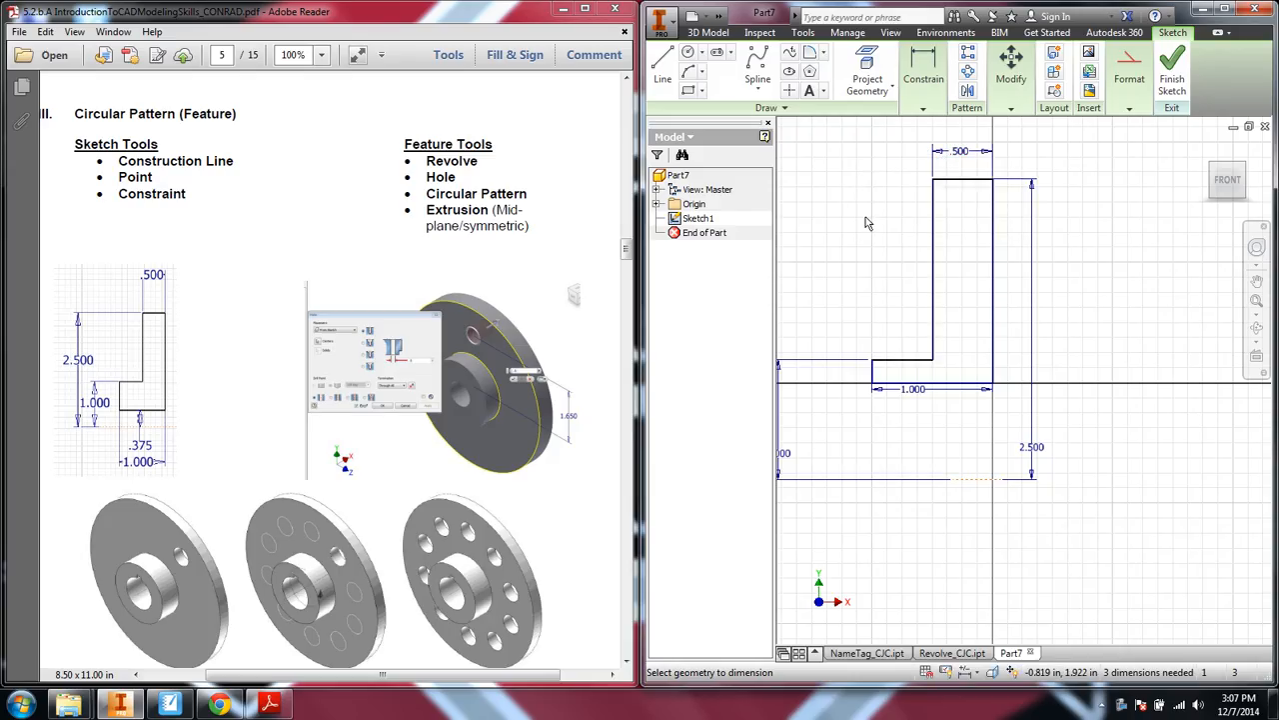
pyautogui.moveTo(716, 363)
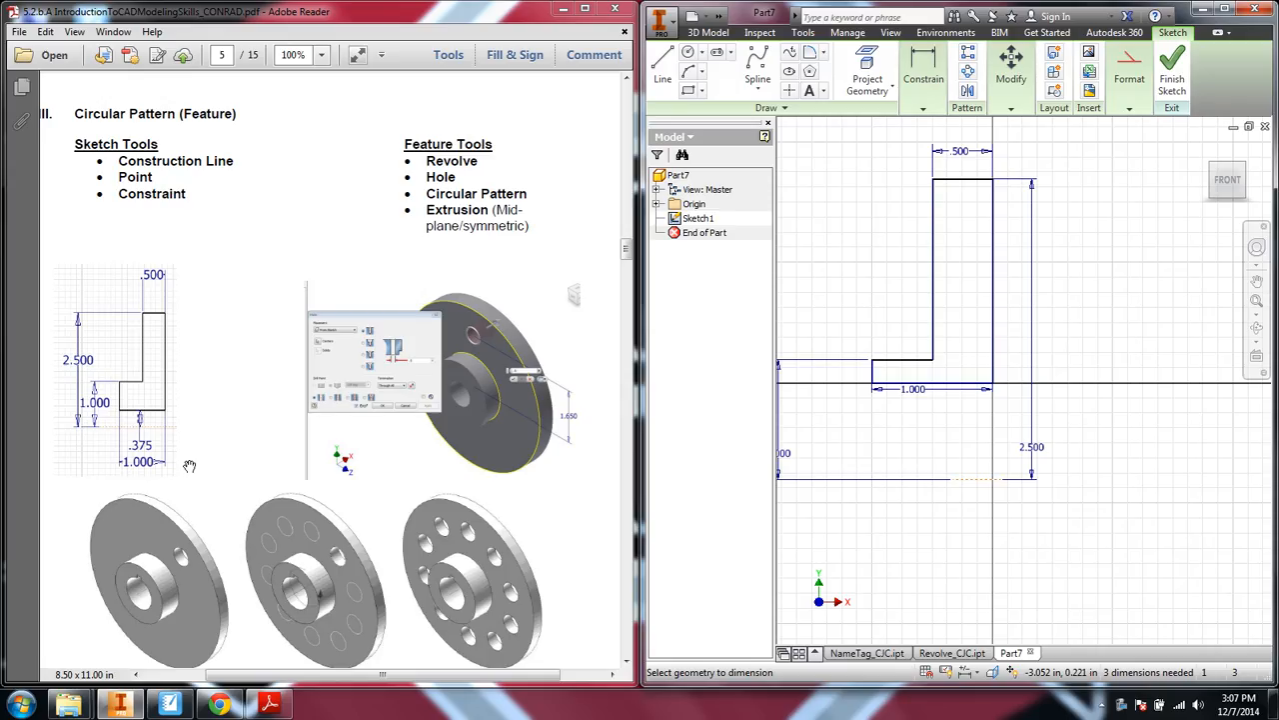
pyautogui.moveTo(953, 473)
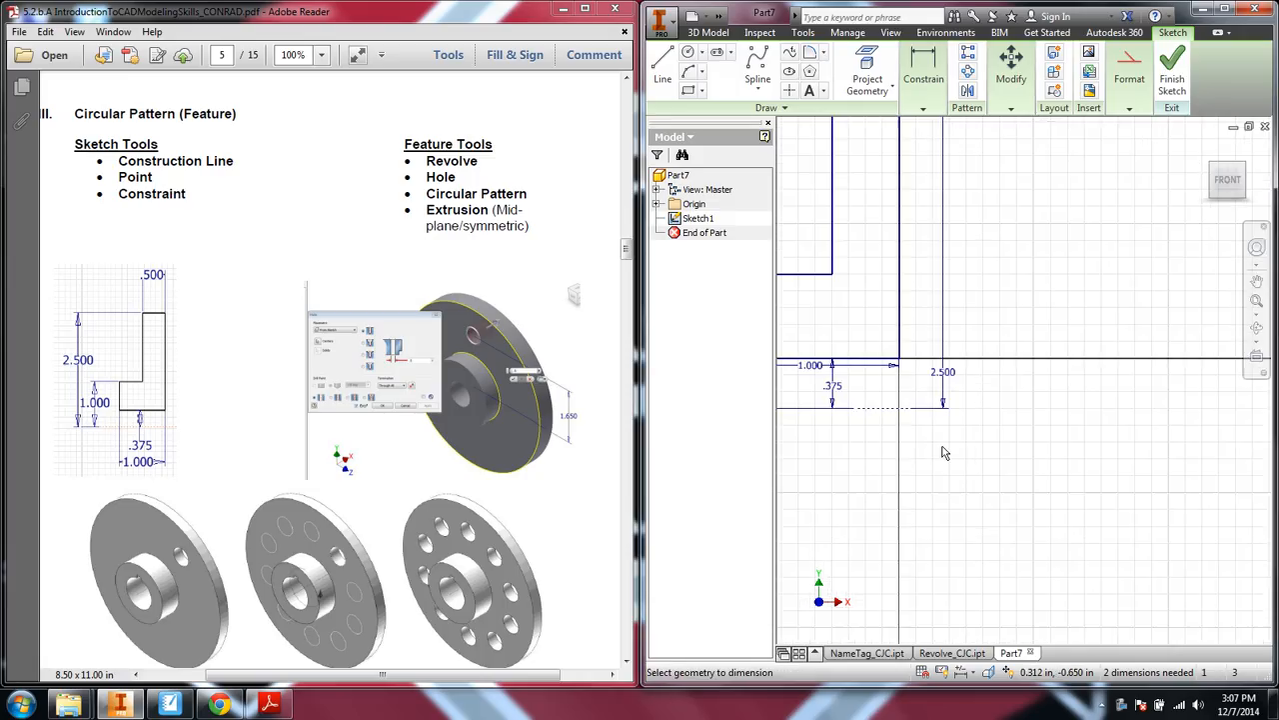
pyautogui.moveTo(879, 468)
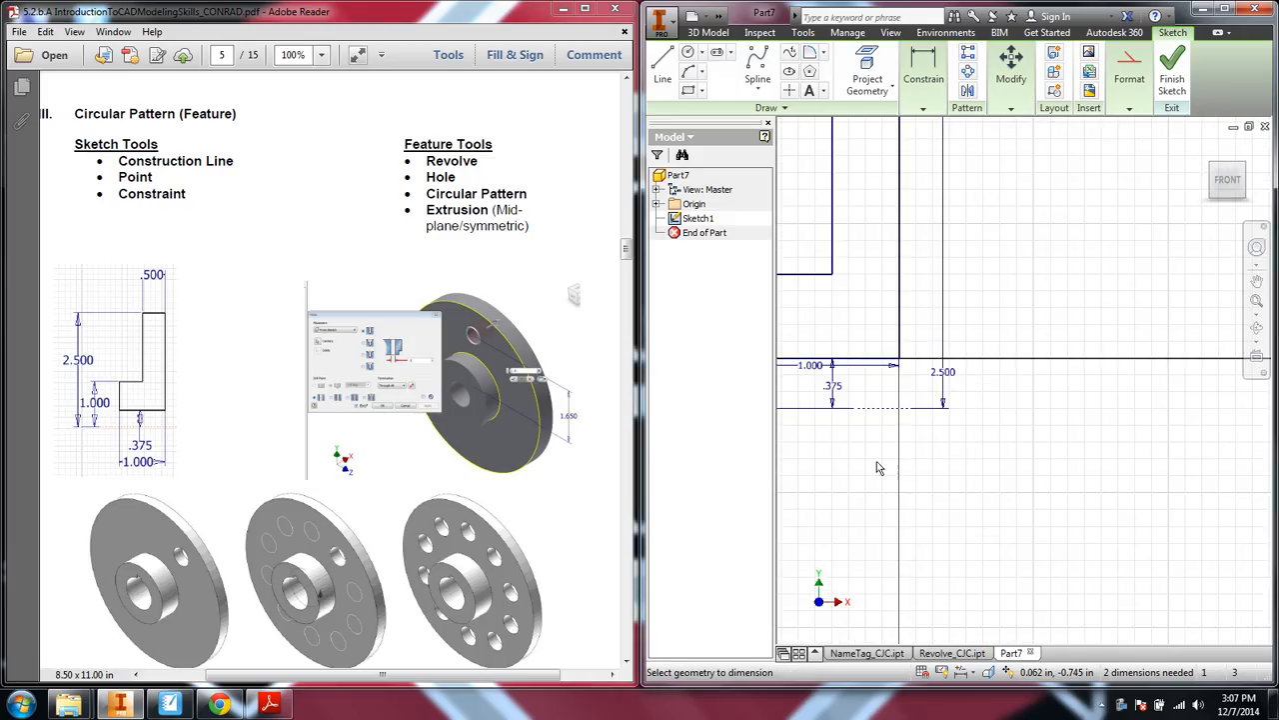
pyautogui.rightClick(880, 467)
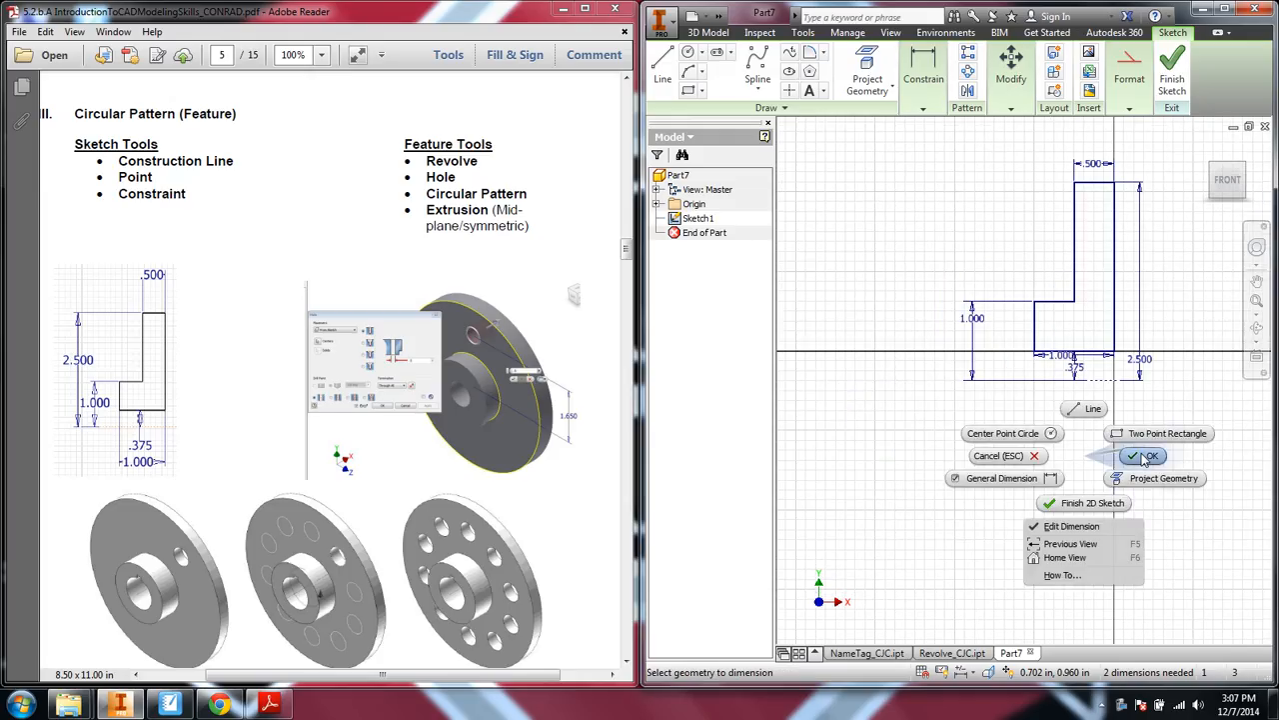
pyautogui.click(1151, 456)
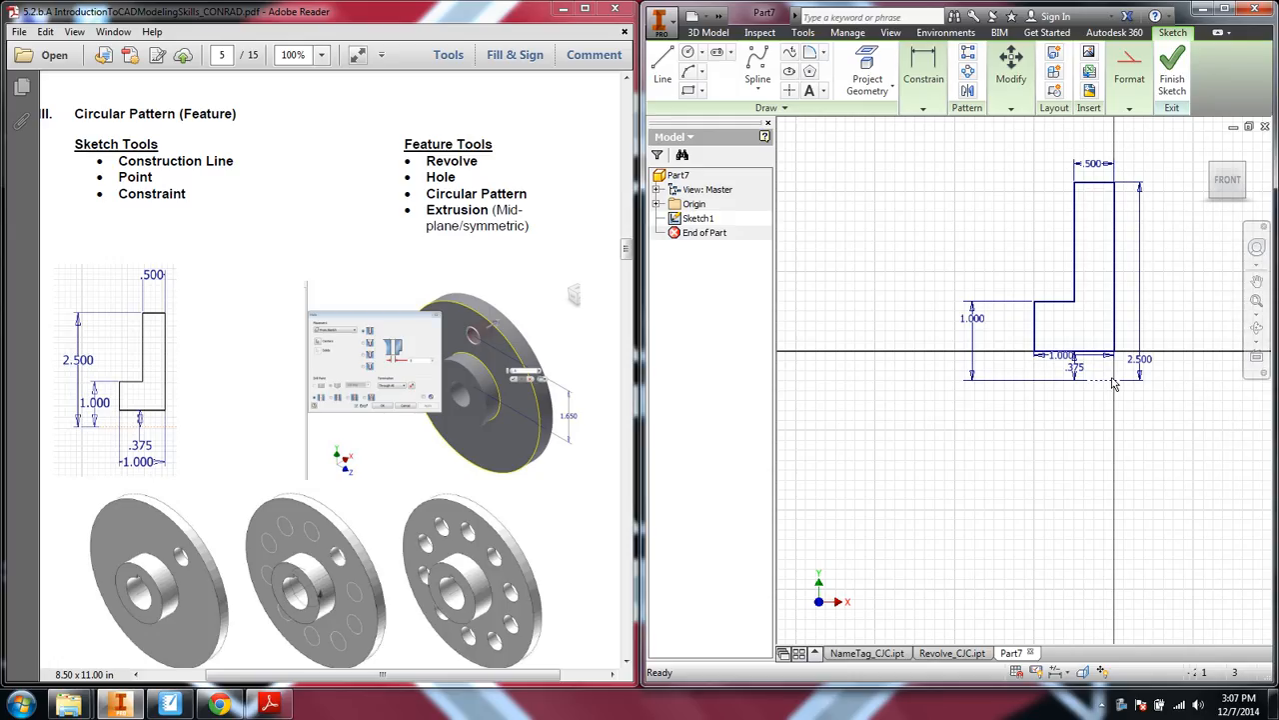
pyautogui.moveTo(1112, 514)
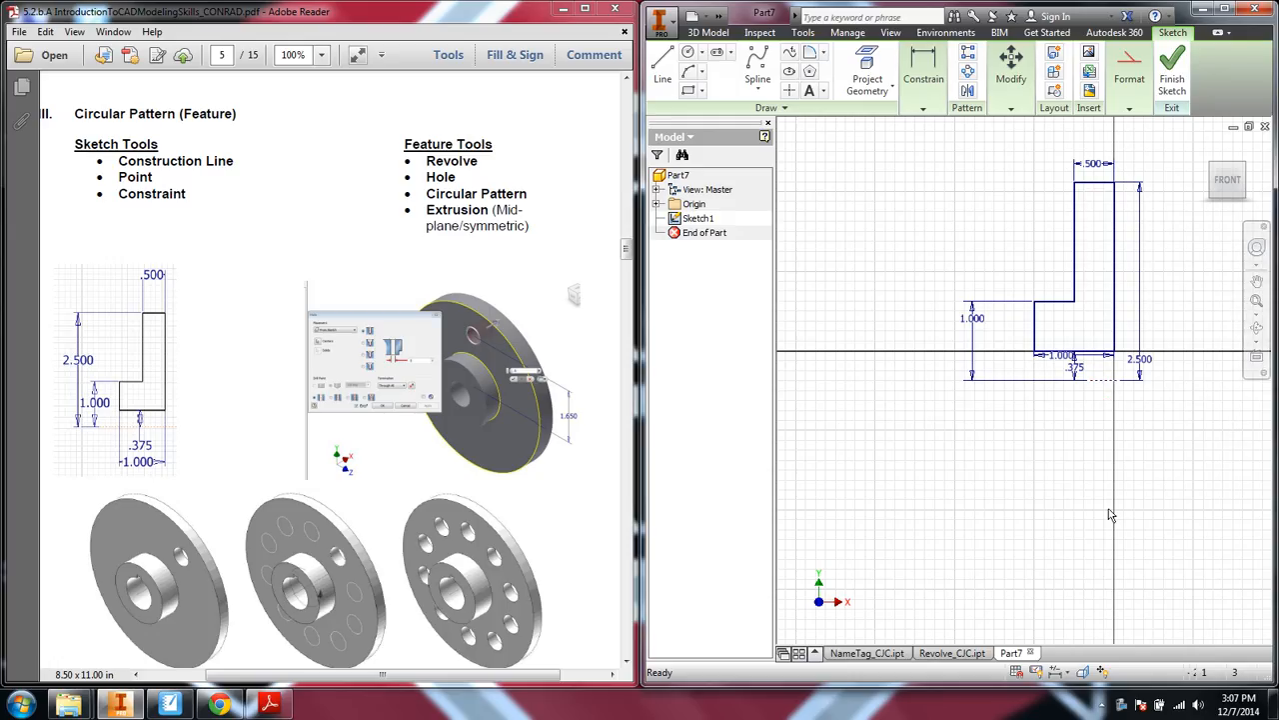
pyautogui.moveTo(1114, 318)
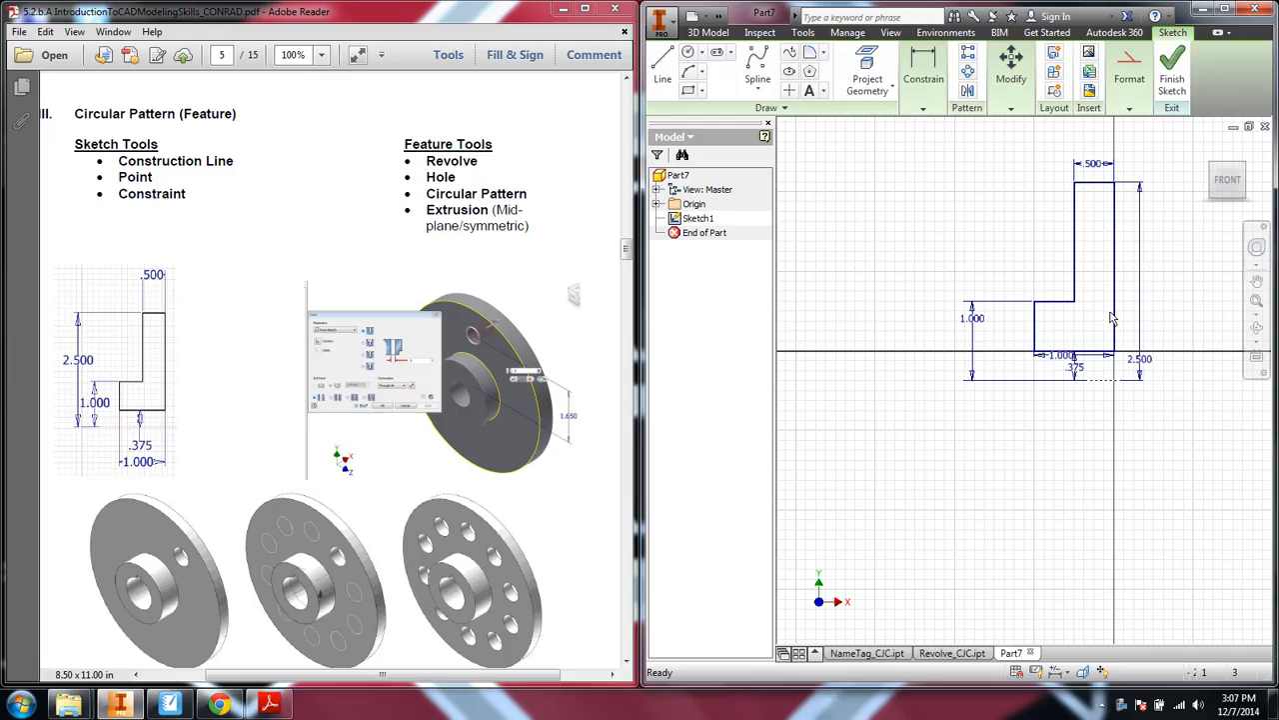
pyautogui.moveTo(840, 425)
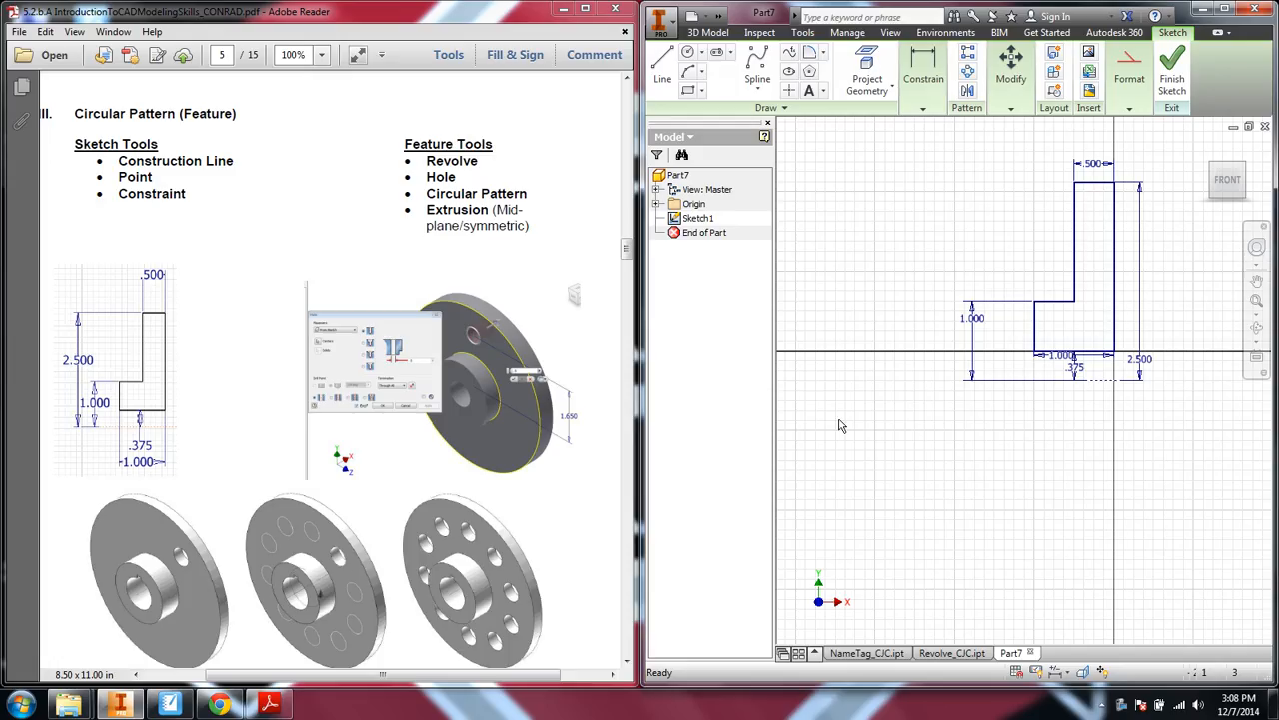
pyautogui.moveTo(1176, 550)
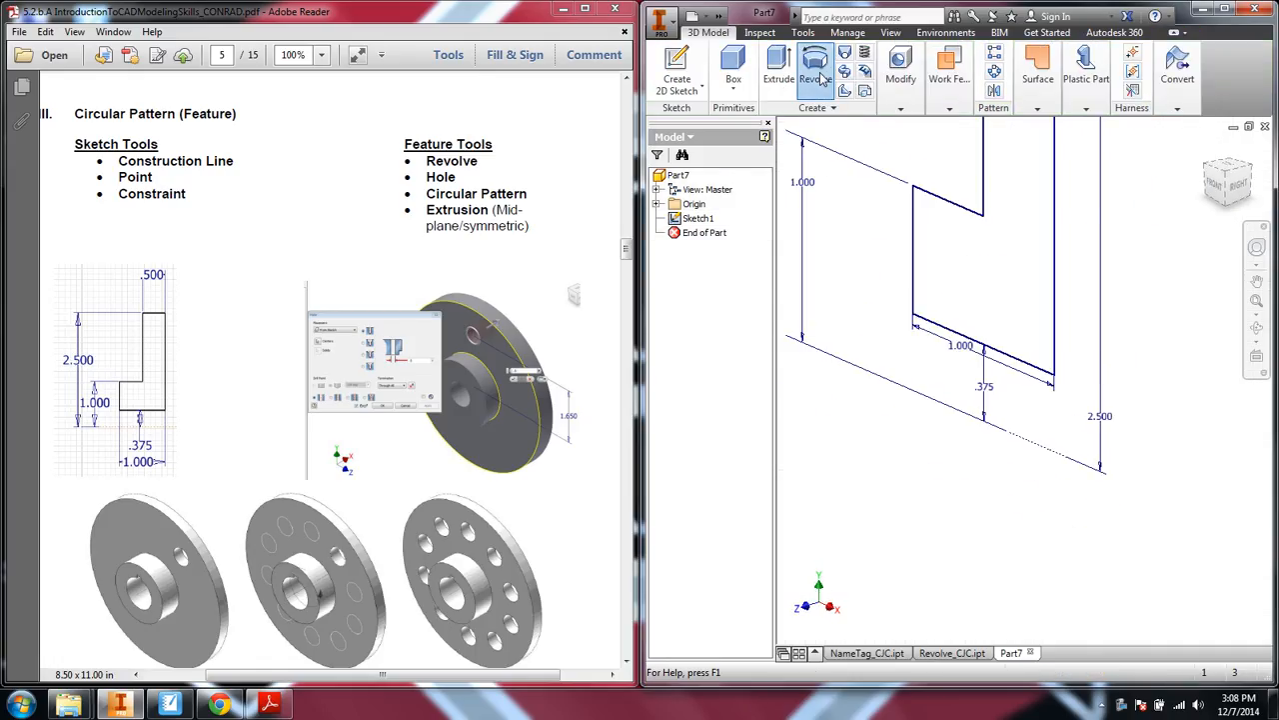
# Revolve the sketch with Full extents into Revolution1, a solid flange with a centre hole
pyautogui.click(815, 65)
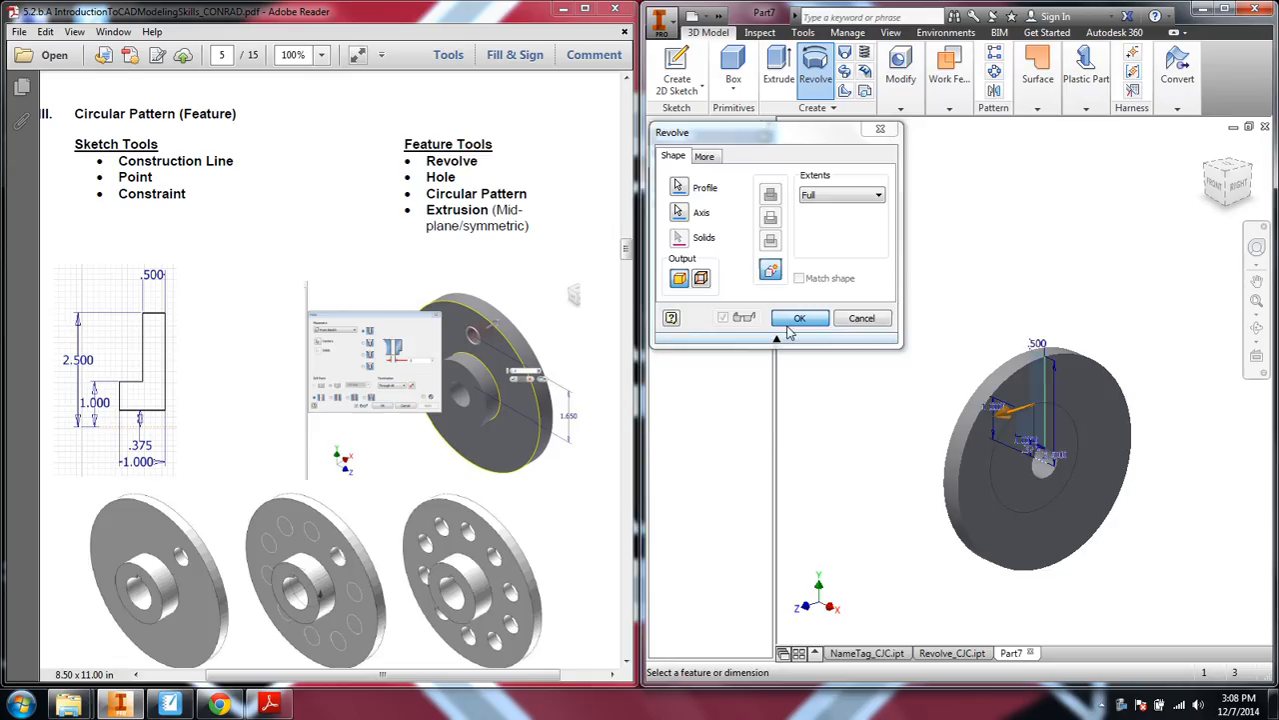
pyautogui.click(800, 317)
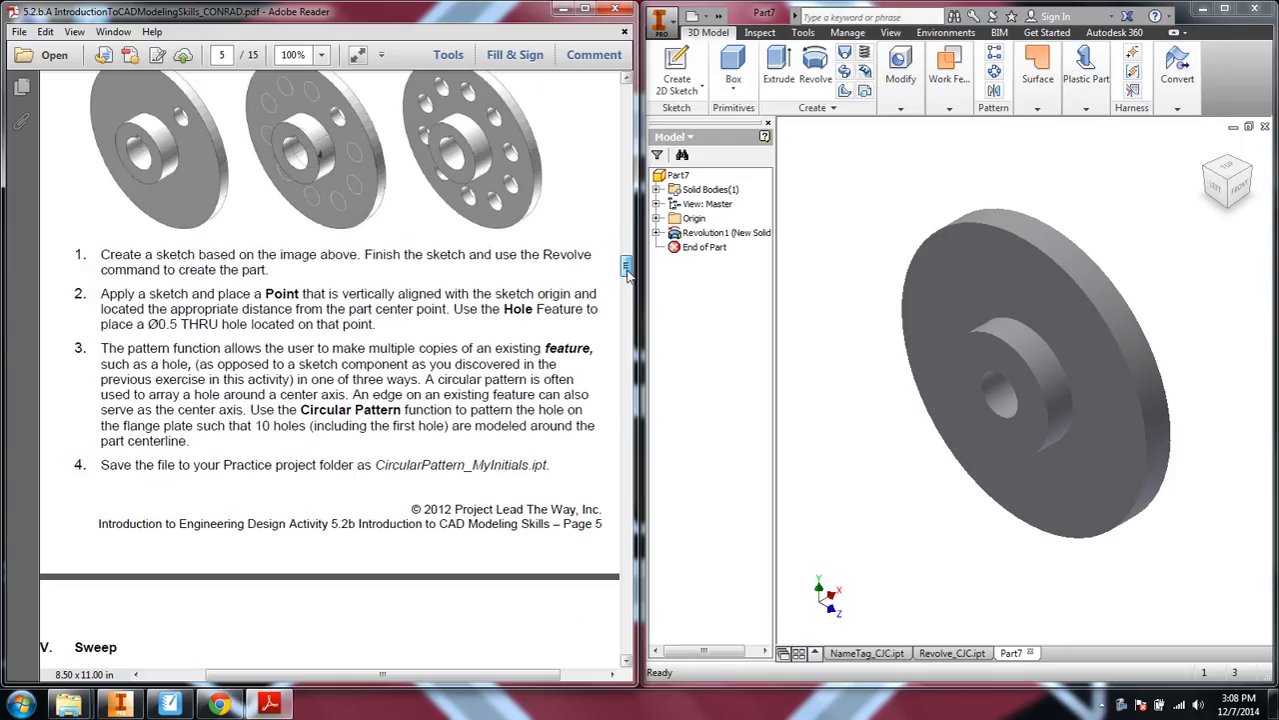
# On the flange face, sketch a point above the centre, dimensioned 1.650 from it
pyautogui.scroll(-3)
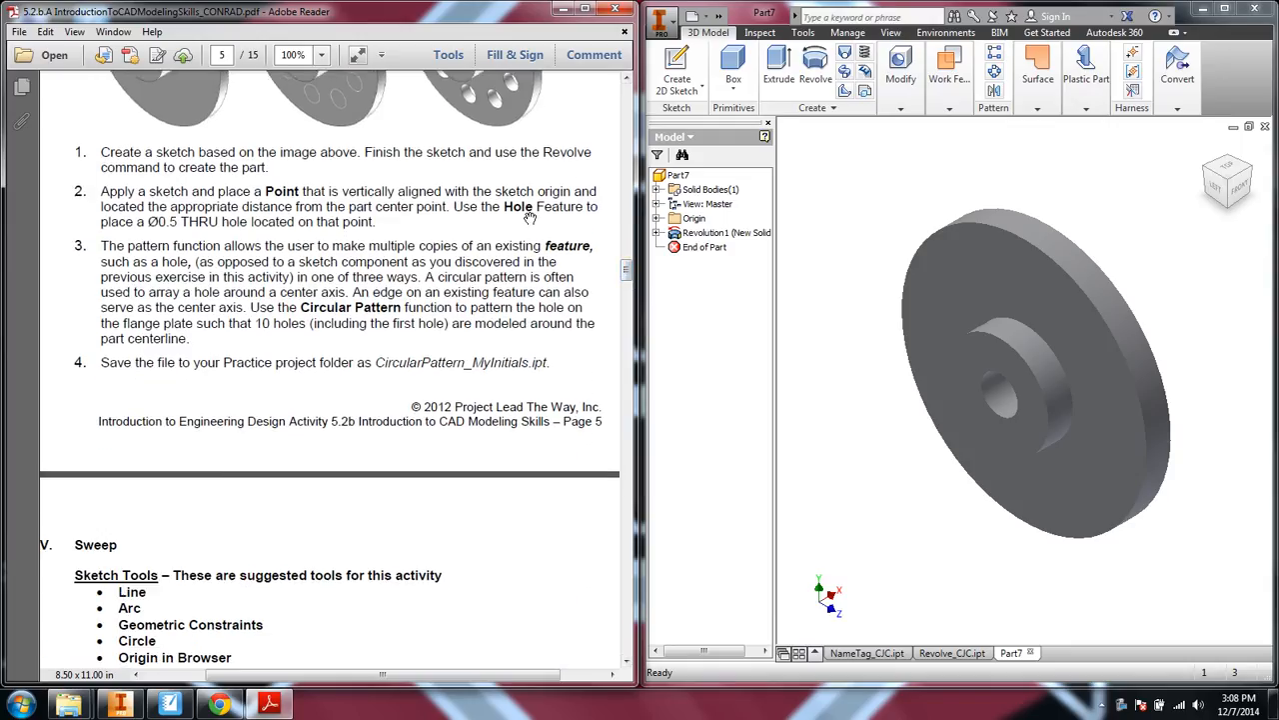
pyautogui.moveTo(234, 238)
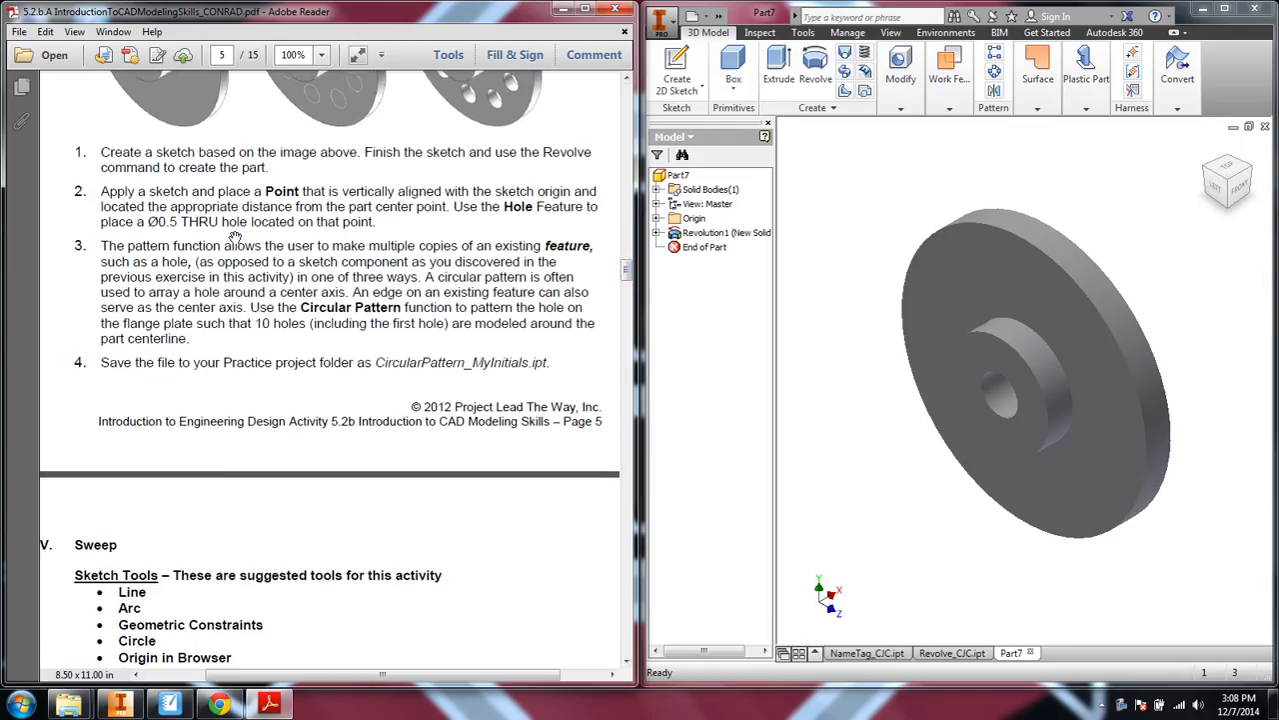
pyautogui.click(995, 290)
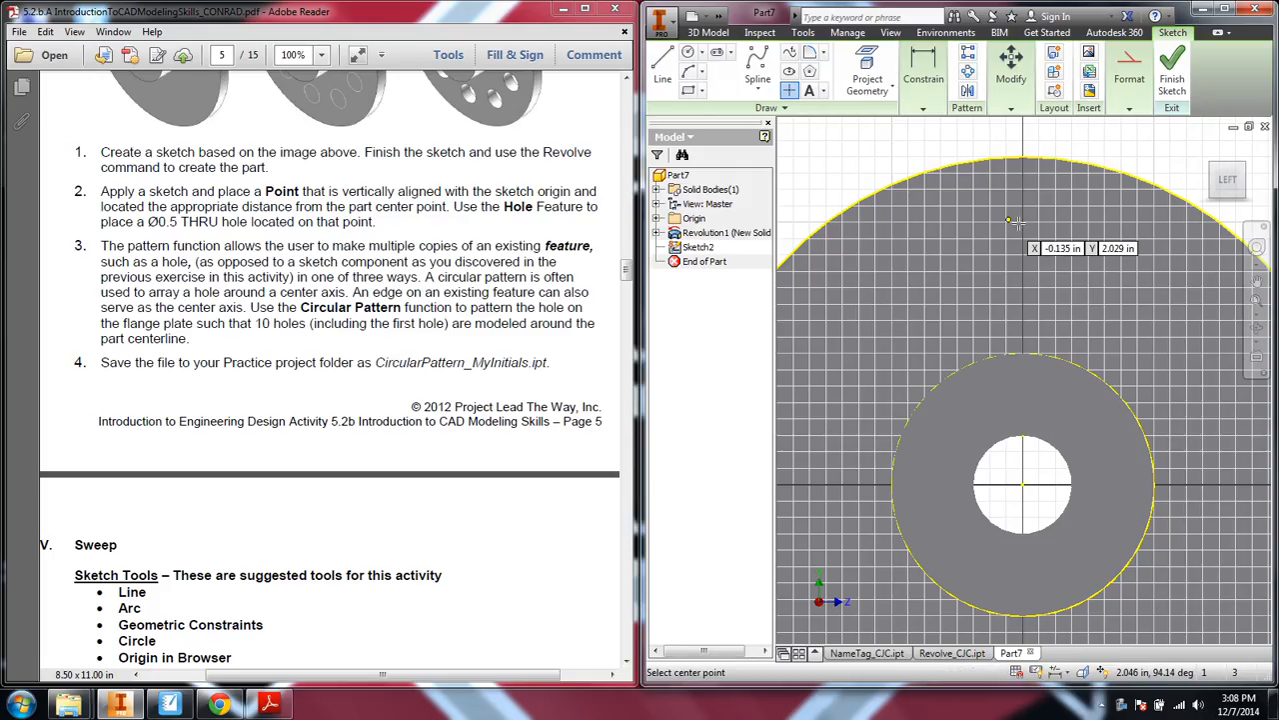
pyautogui.moveTo(1094, 278)
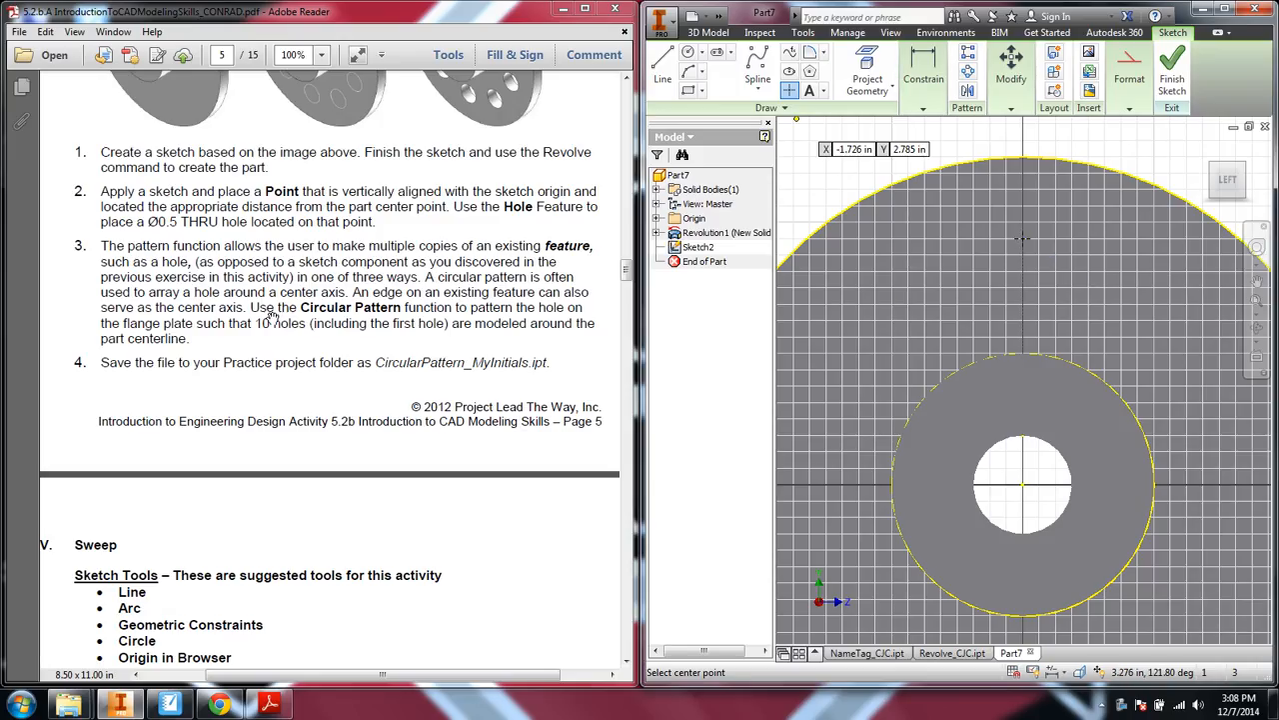
pyautogui.scroll(-3)
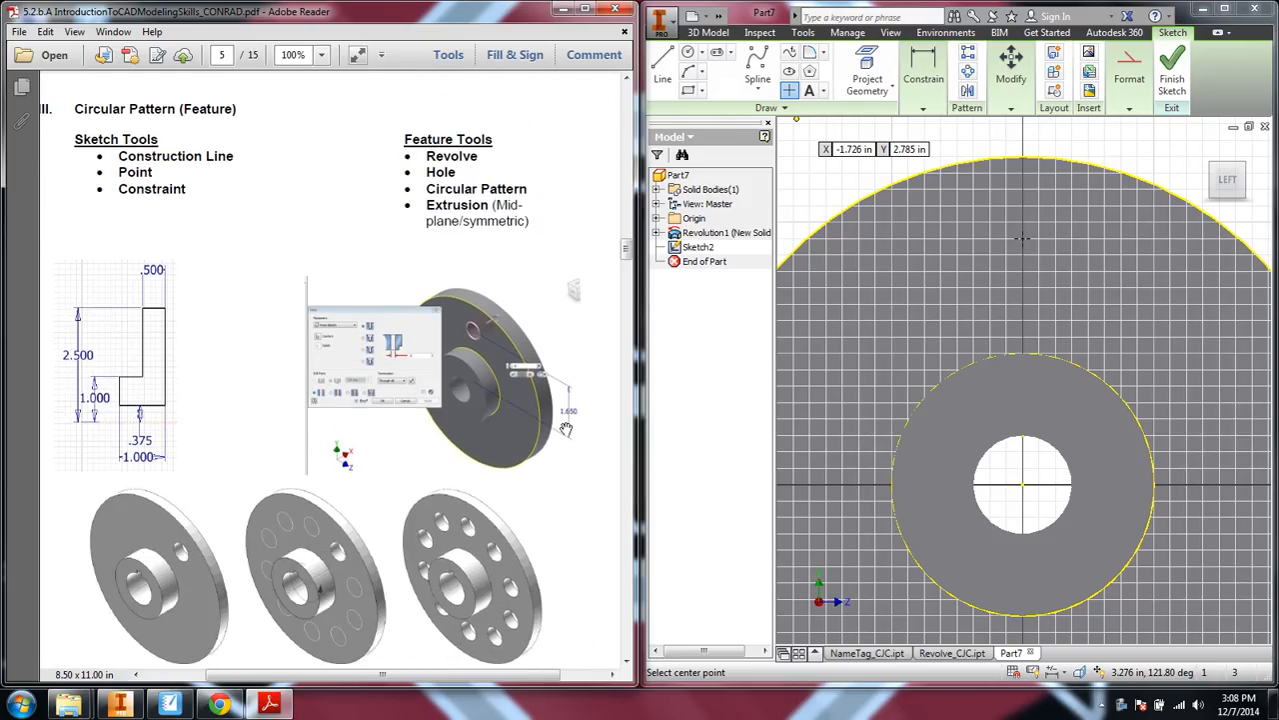
pyautogui.scroll(-3)
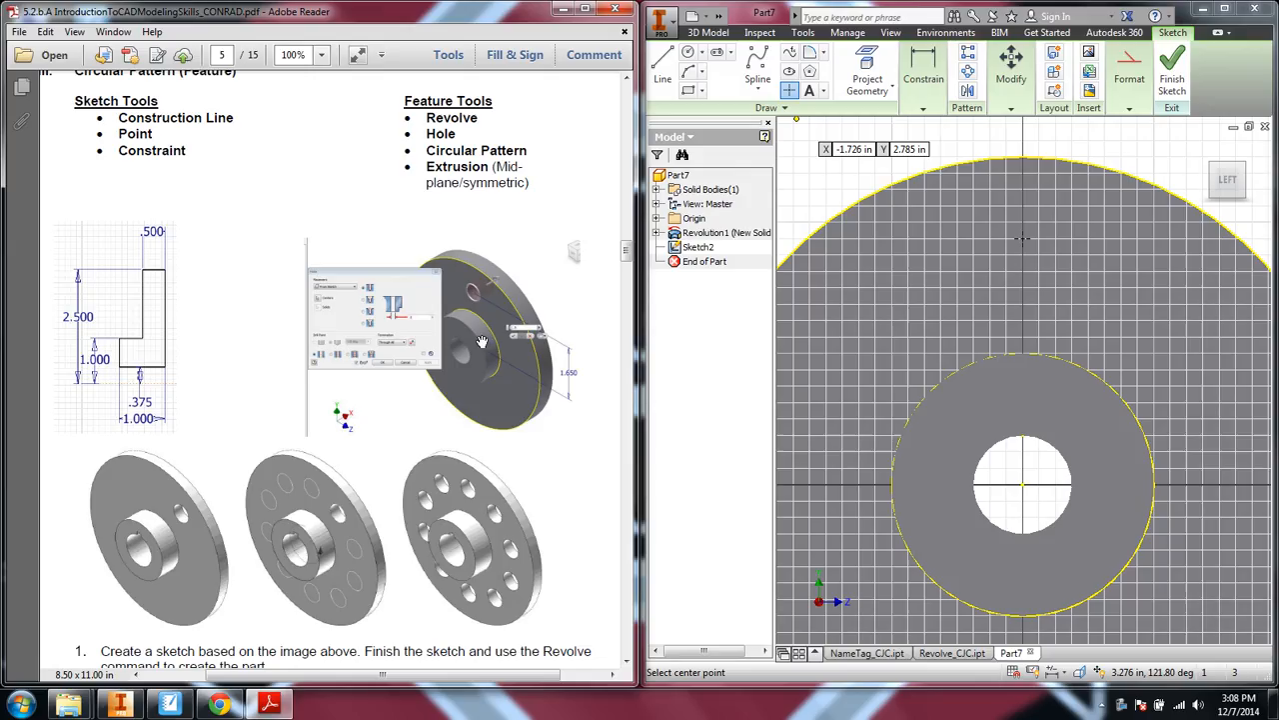
pyautogui.scroll(-3)
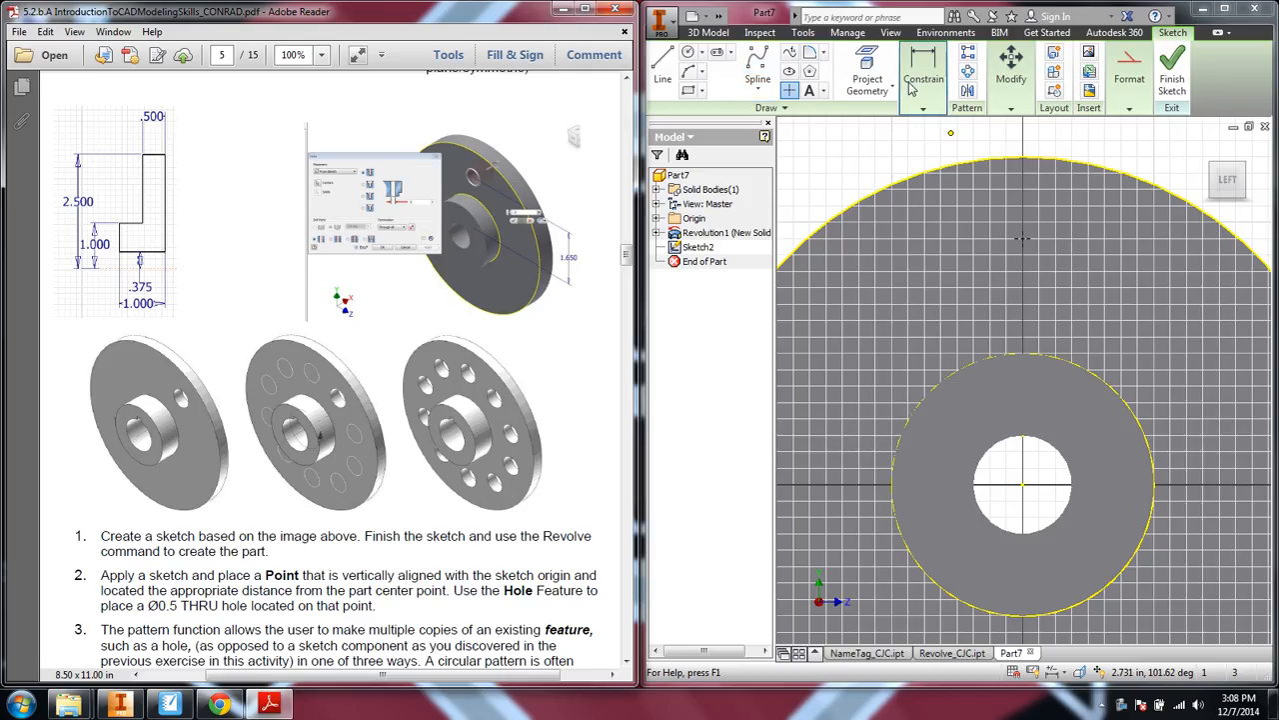
pyautogui.moveTo(922, 72)
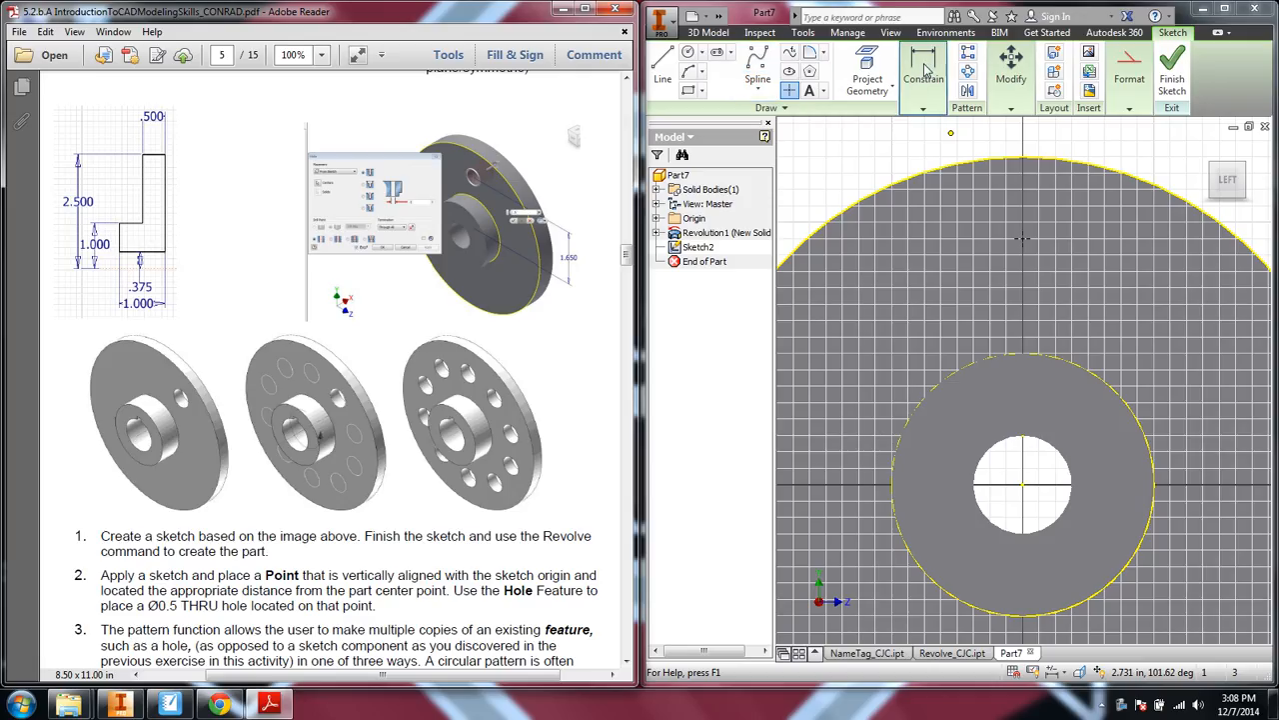
pyautogui.click(923, 78)
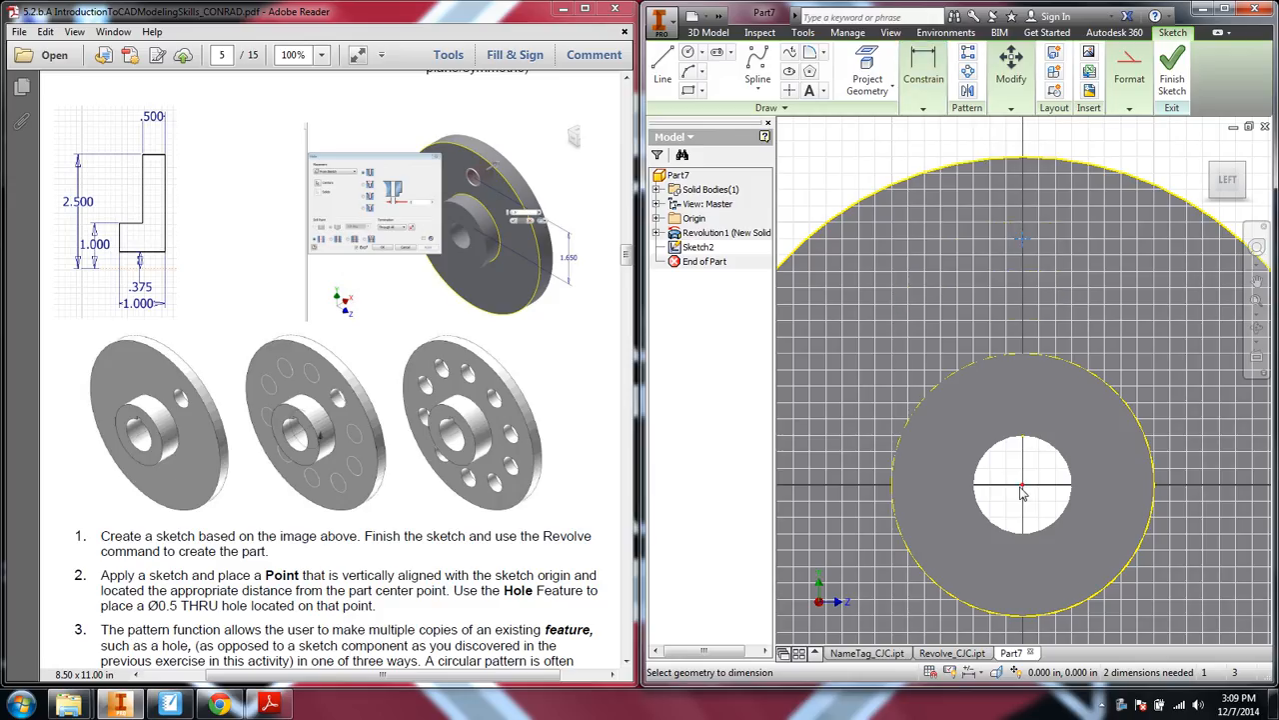
pyautogui.click(1022, 491)
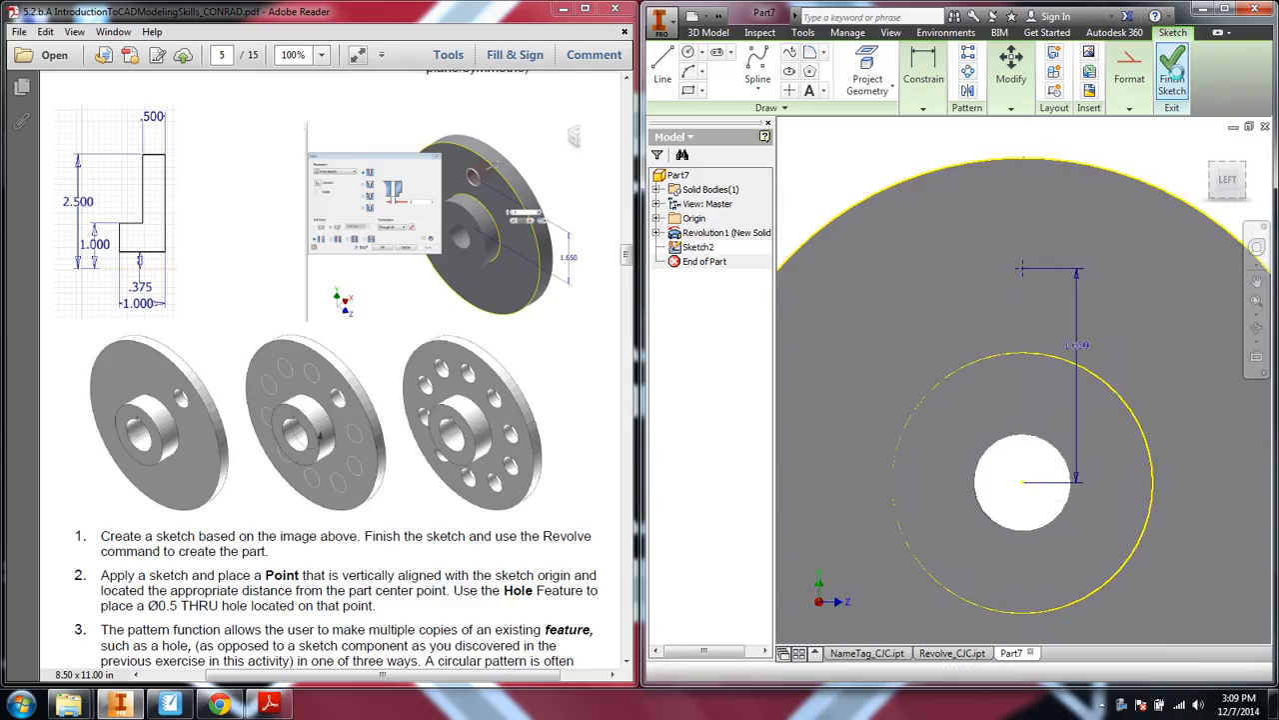
# Cut Hole1, a 0.5-inch Through All hole, at the sketched point
pyautogui.click(1172, 75)
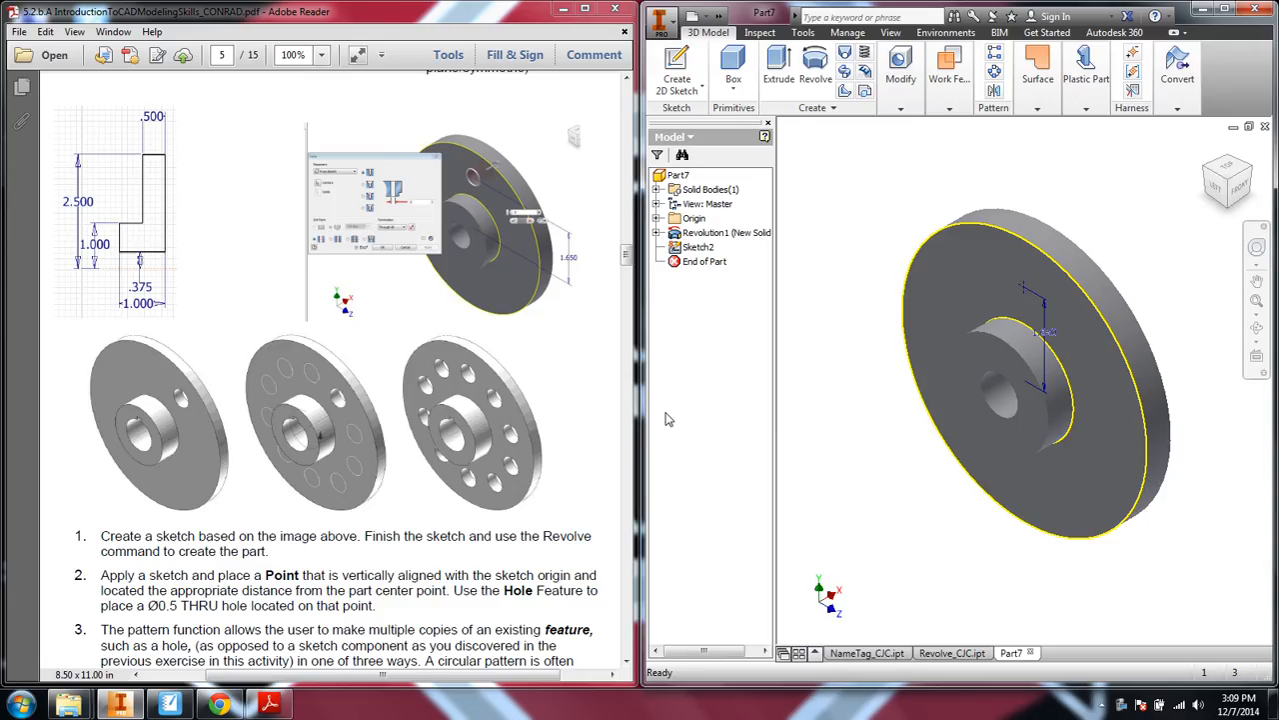
pyautogui.click(899, 65)
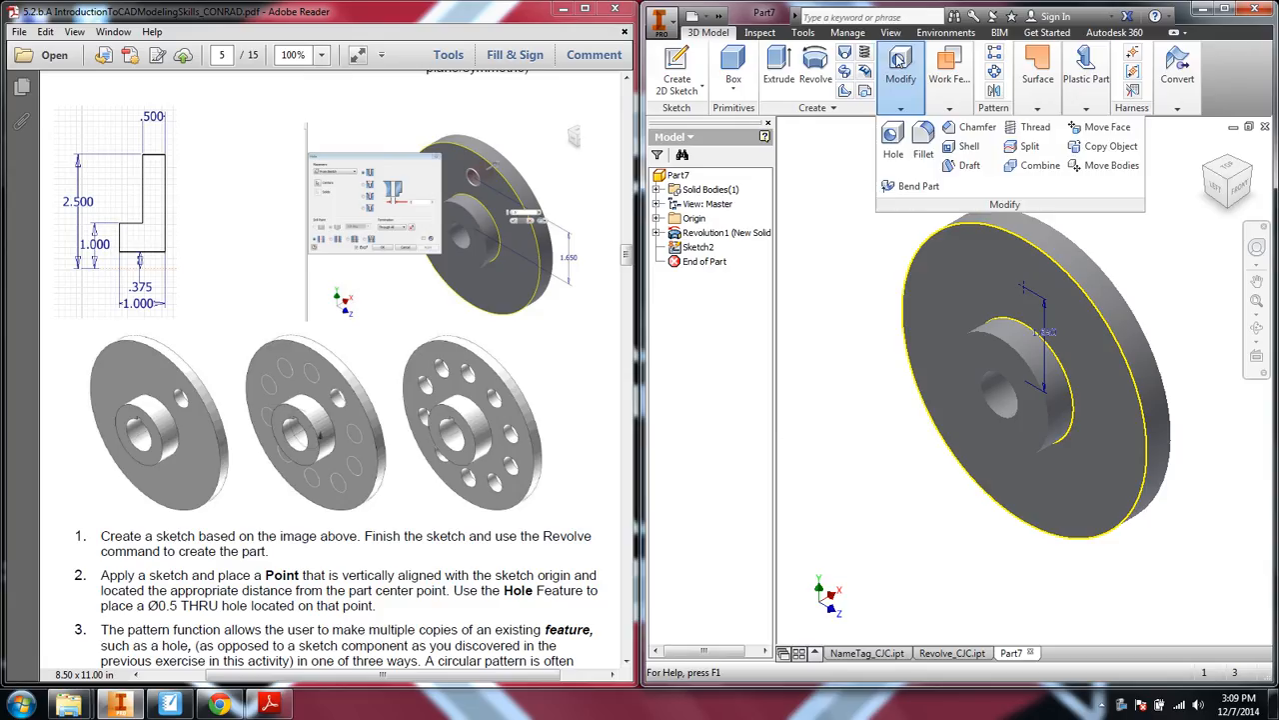
pyautogui.click(893, 140)
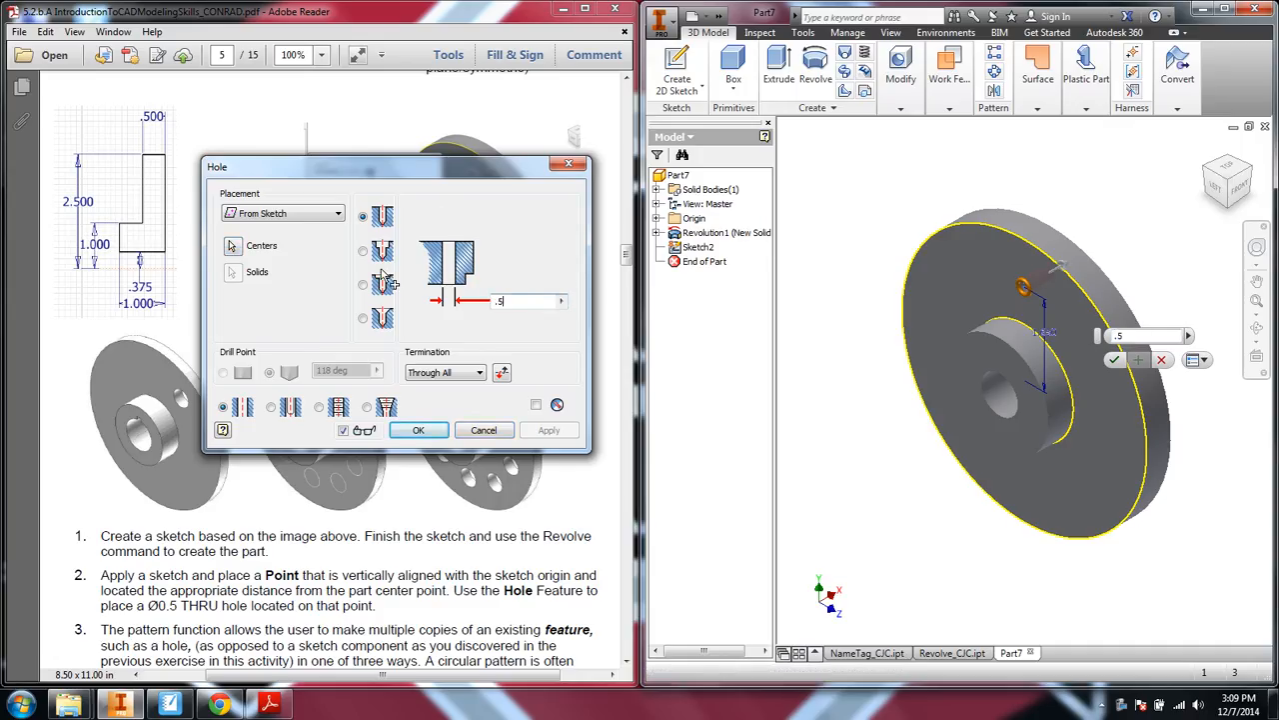
pyautogui.click(418, 429)
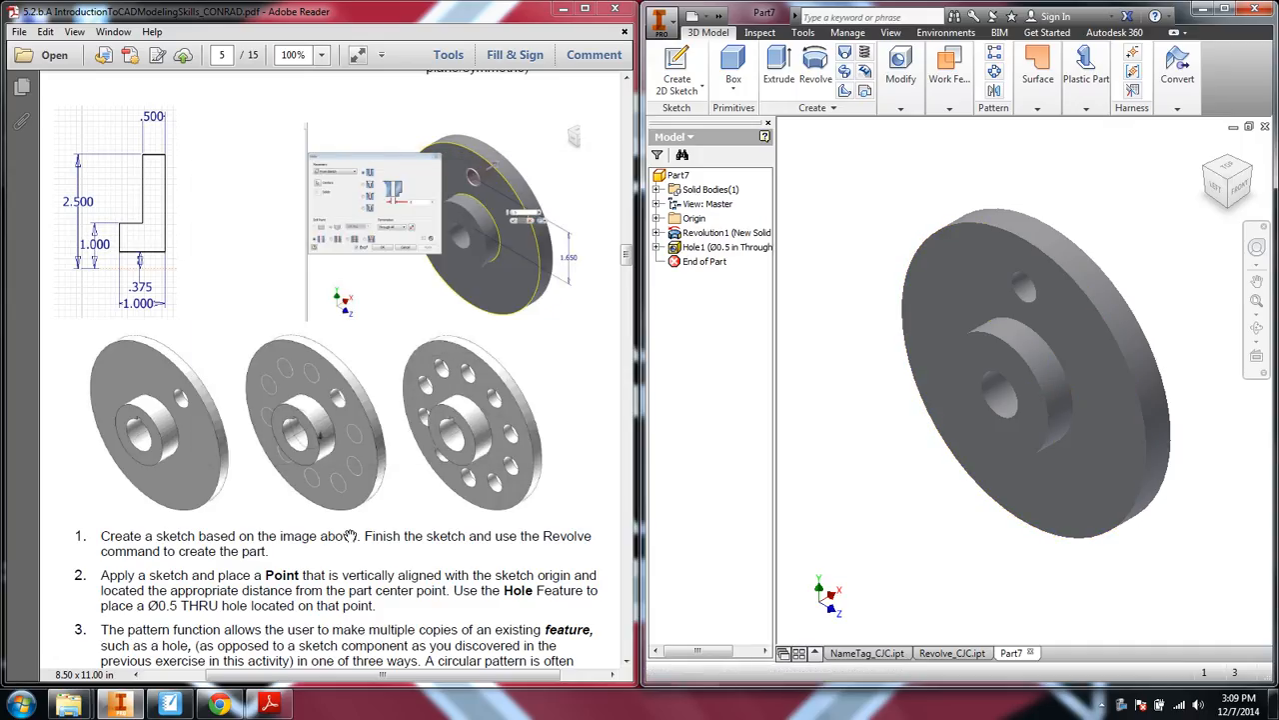
pyautogui.click(995, 69)
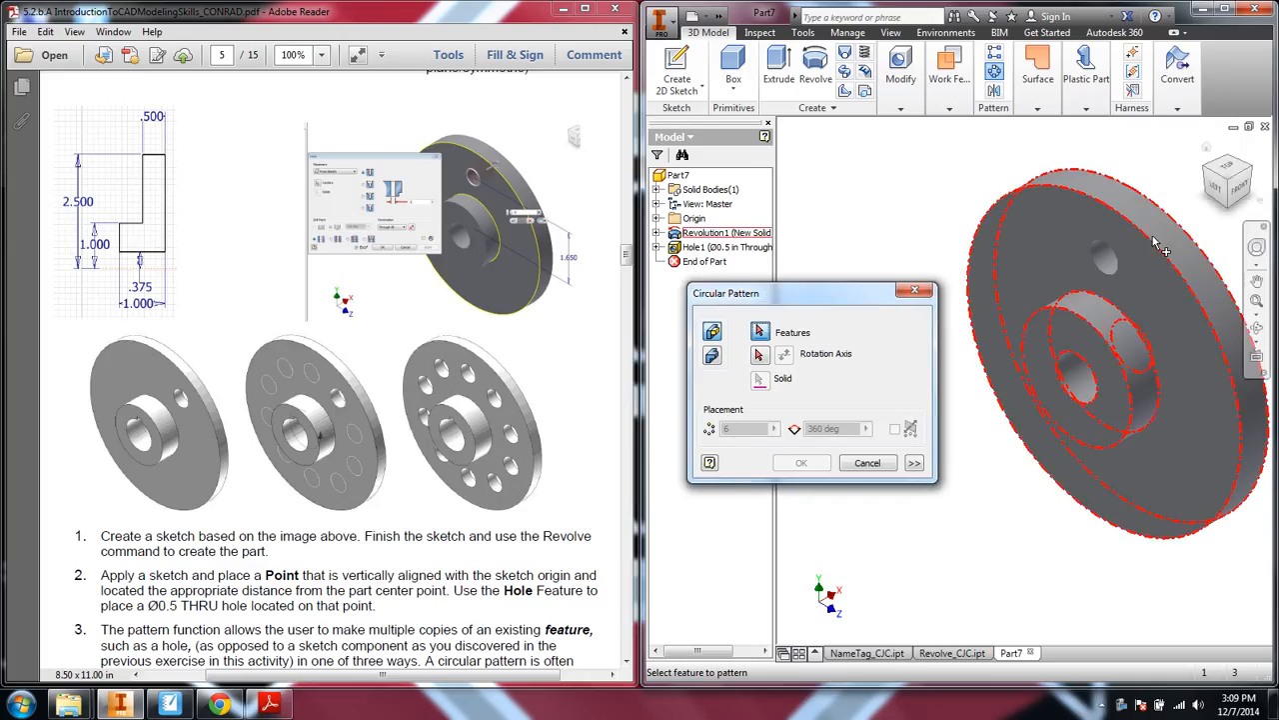
# Pattern Hole1 around the cylindrical face axis with a count of 10
pyautogui.click(1110, 258)
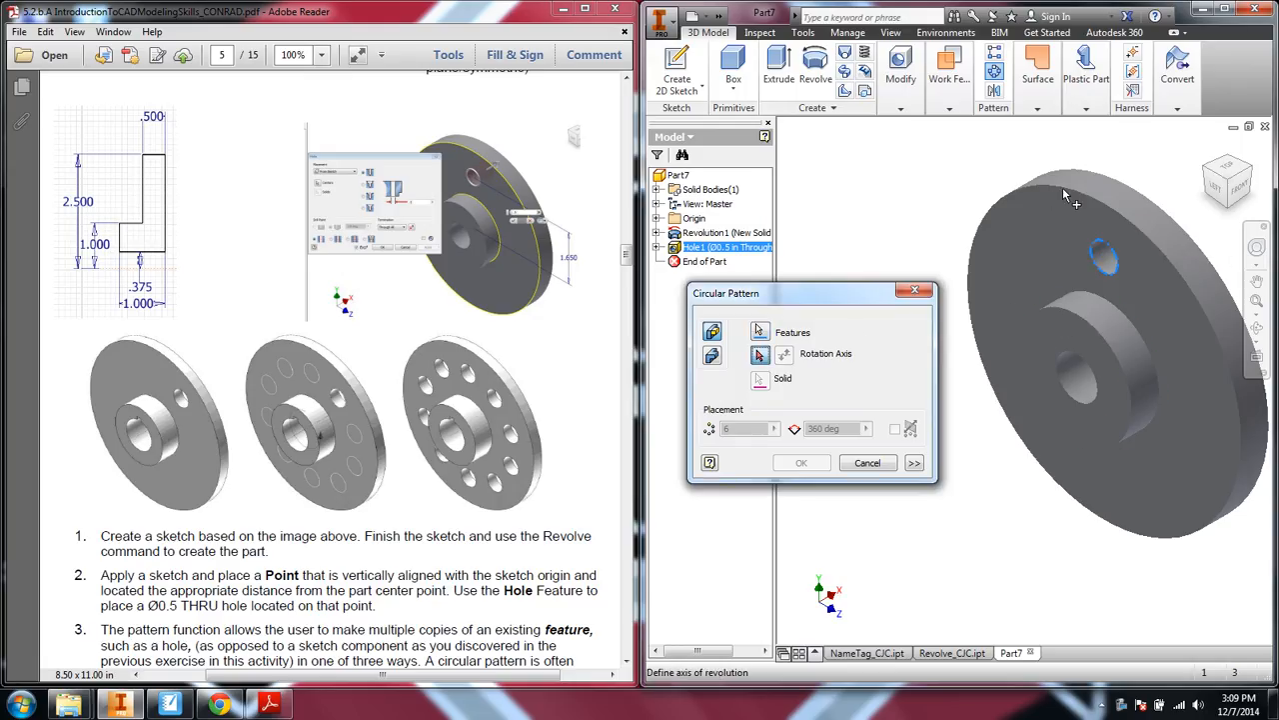
pyautogui.click(1079, 364)
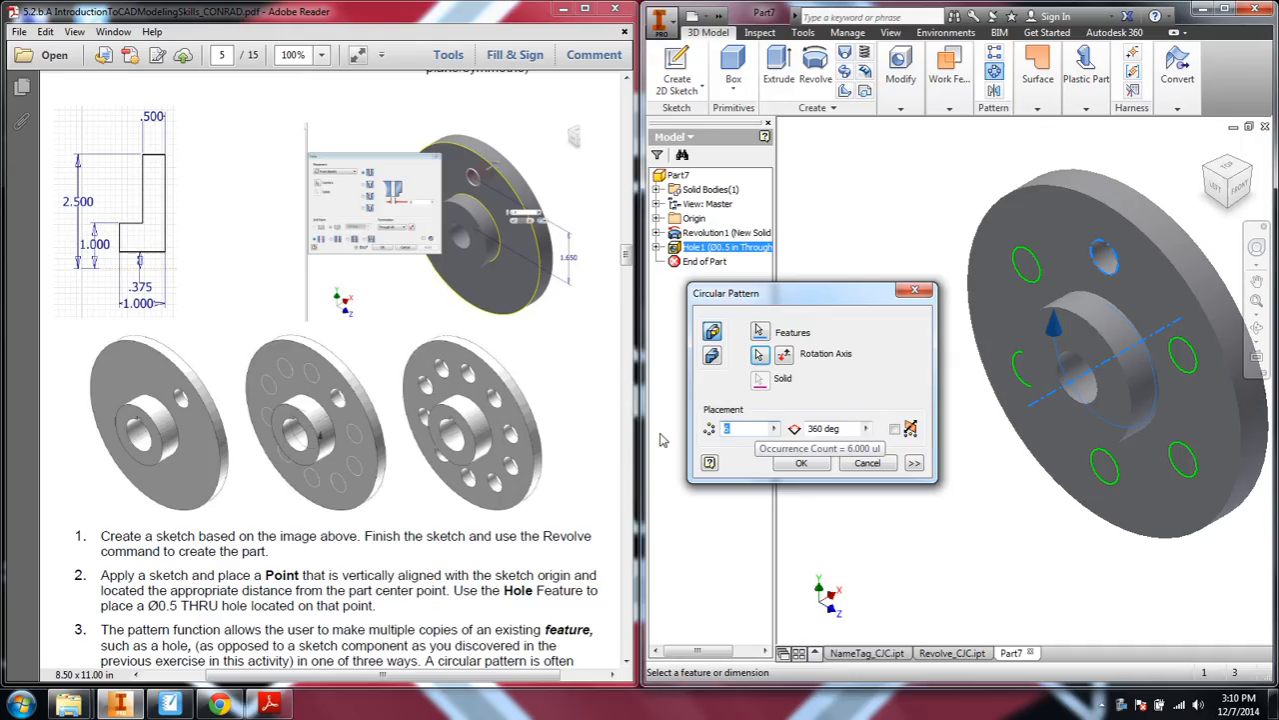
pyautogui.moveTo(658, 436)
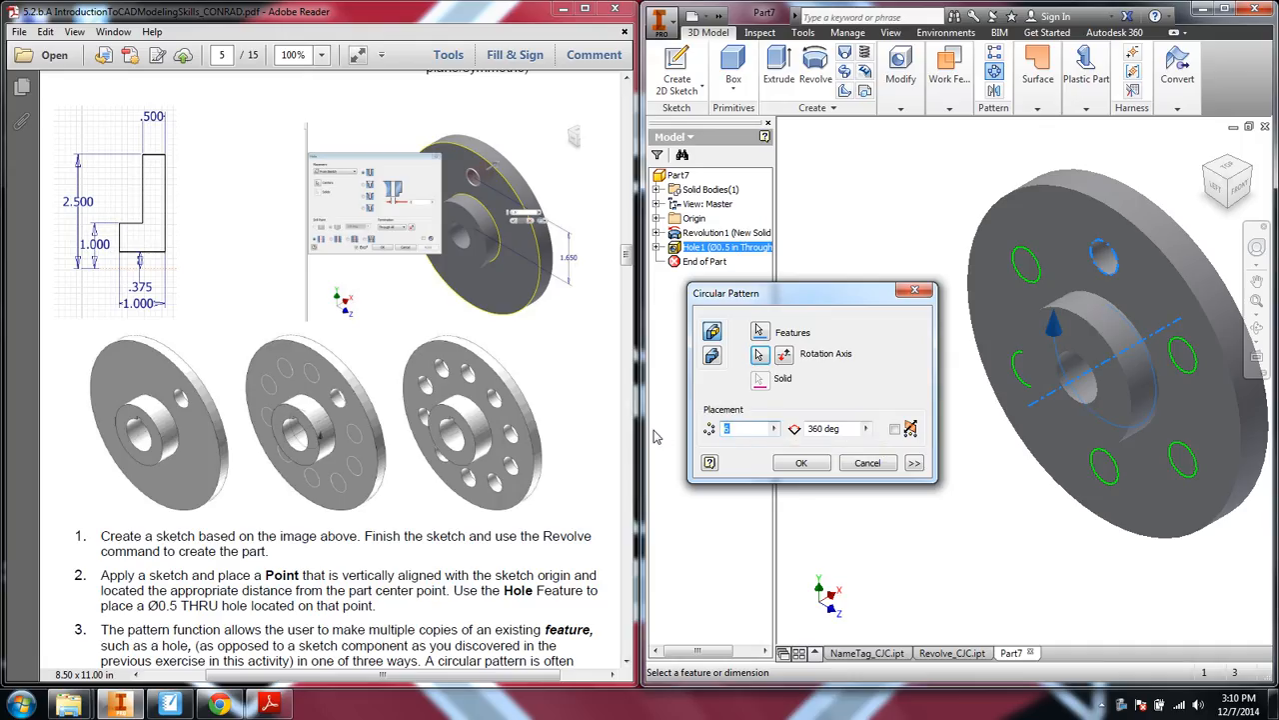
pyautogui.write('10')
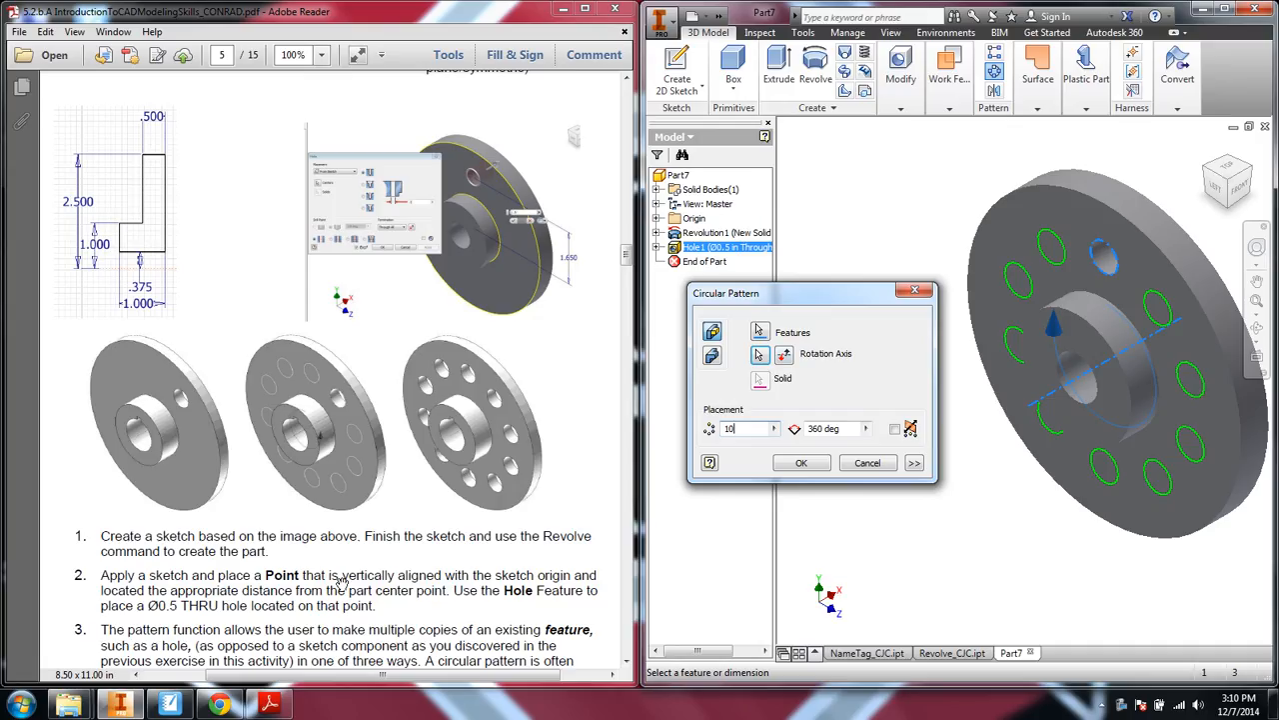
pyautogui.click(801, 462)
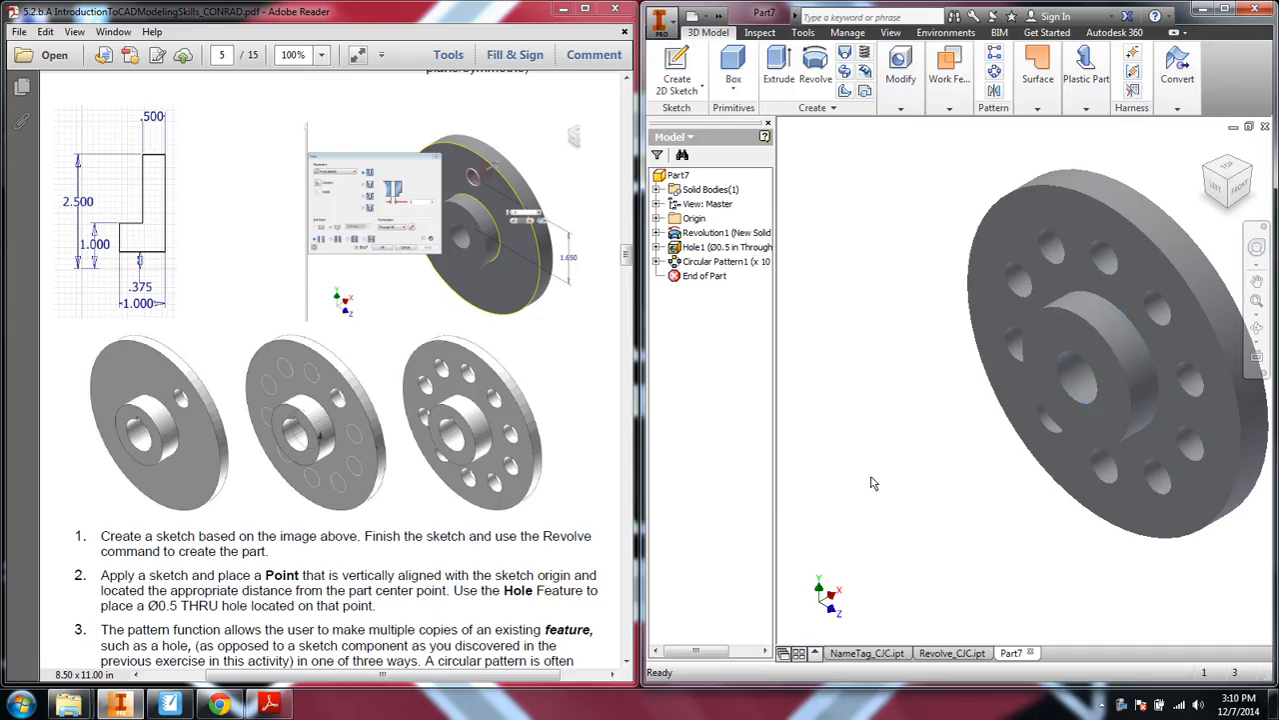